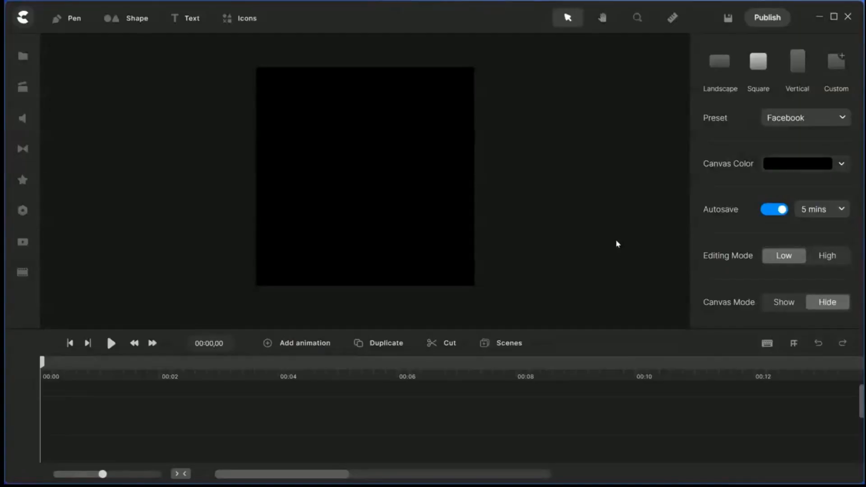
{"action": "mouse_move", "coordinate": [260, 145]}
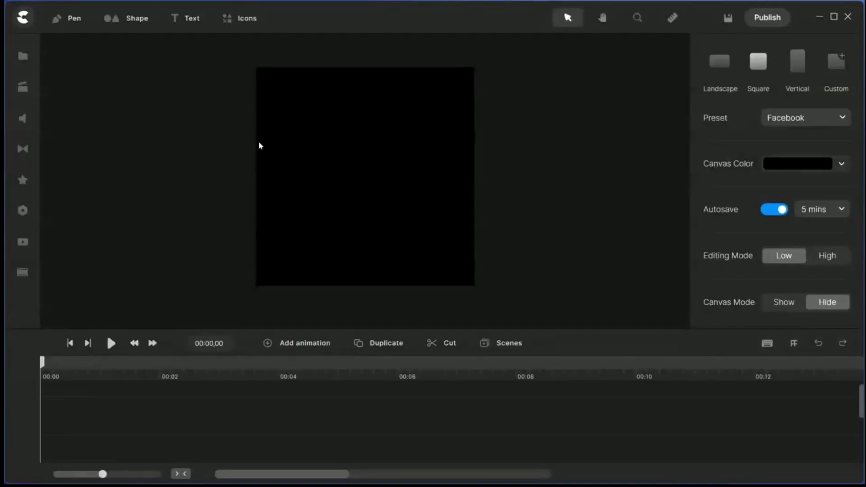
{"action": "mouse_move", "coordinate": [279, 96]}
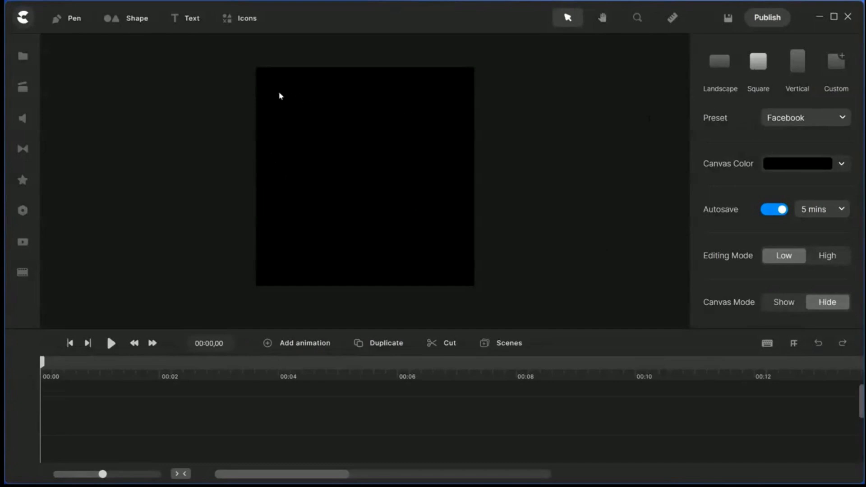
Add a blue square, resize it to the top half along a guideline, and duplicate it.
{"action": "left_click", "coordinate": [134, 18]}
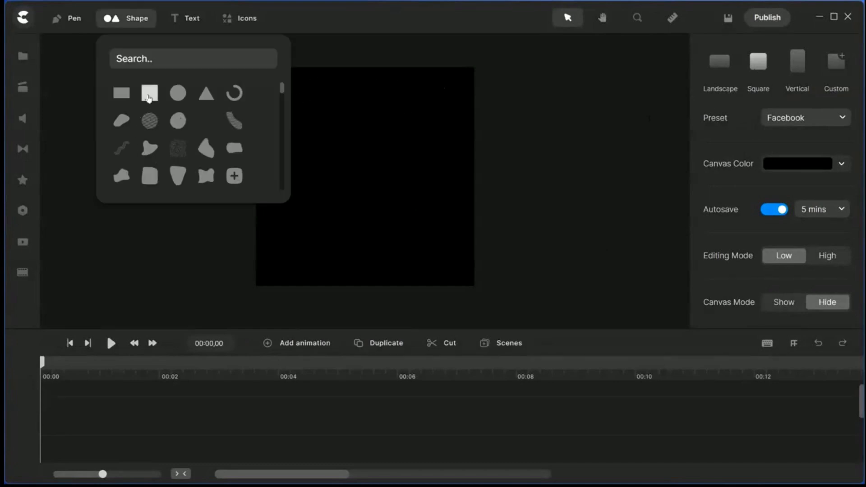
{"action": "left_click", "coordinate": [148, 93]}
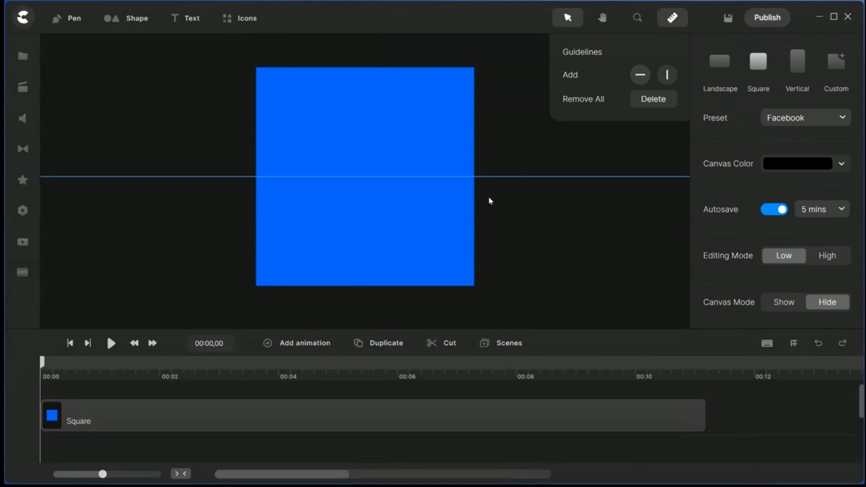
{"action": "left_click", "coordinate": [365, 177]}
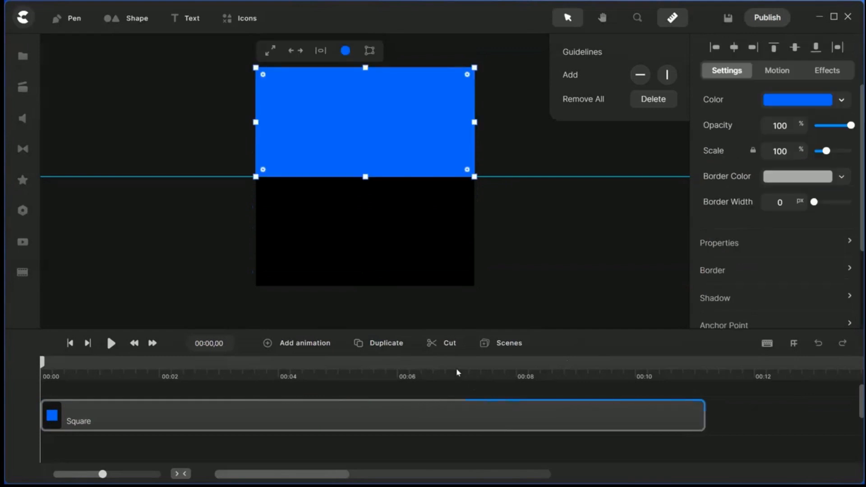
{"action": "left_click", "coordinate": [384, 342]}
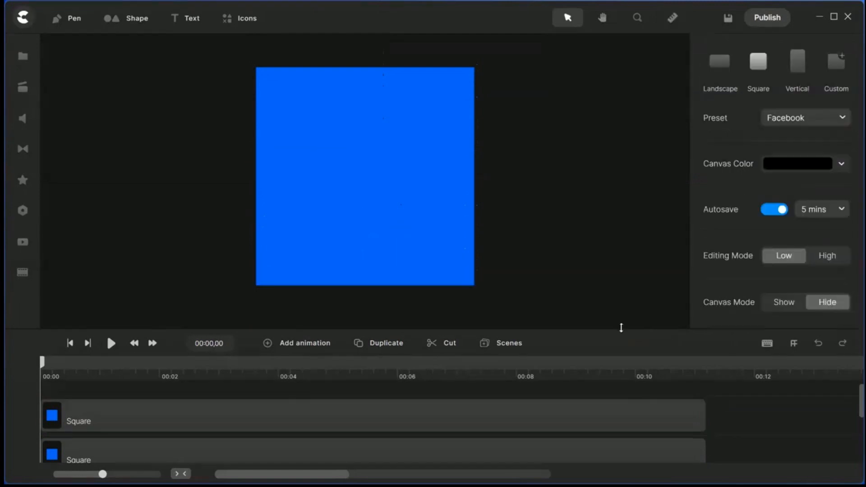
Recolour the squares light grey on top and darker grey on the bottom.
{"action": "left_click", "coordinate": [364, 177]}
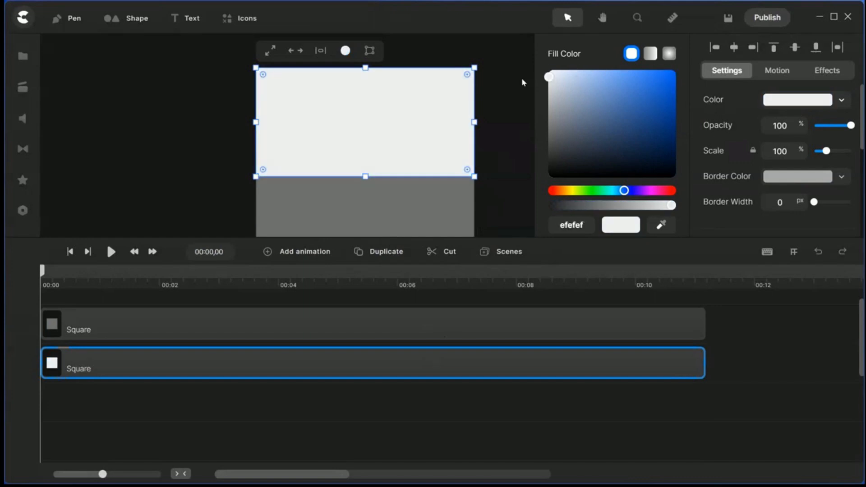
{"action": "left_click", "coordinate": [578, 239]}
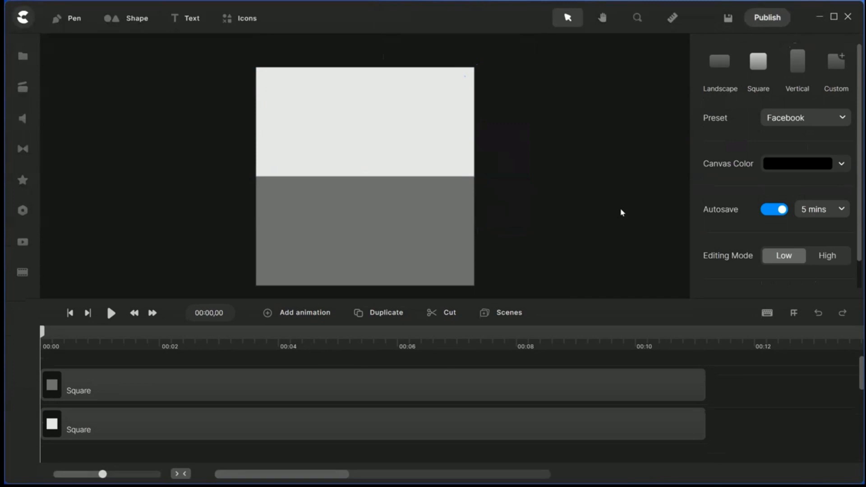
{"action": "mouse_move", "coordinate": [180, 298]}
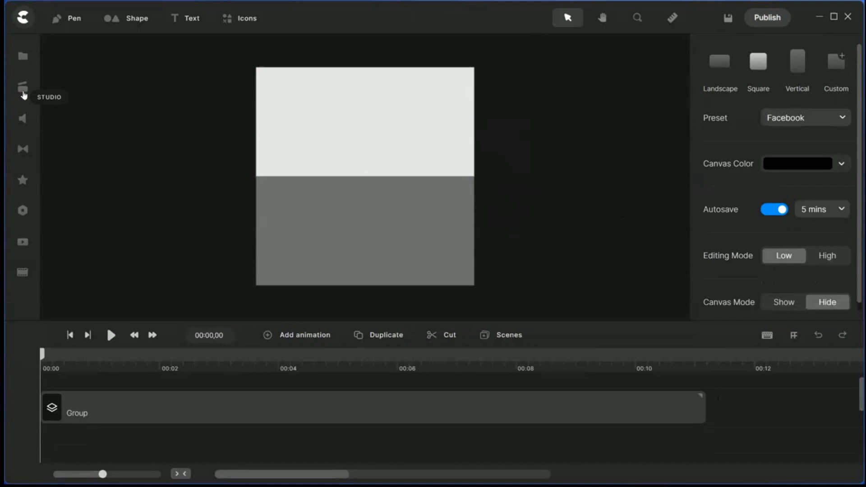
Drag the Lambo clip from the Studio Scroll Stoppers assets onto the canvas.
{"action": "left_click", "coordinate": [22, 87]}
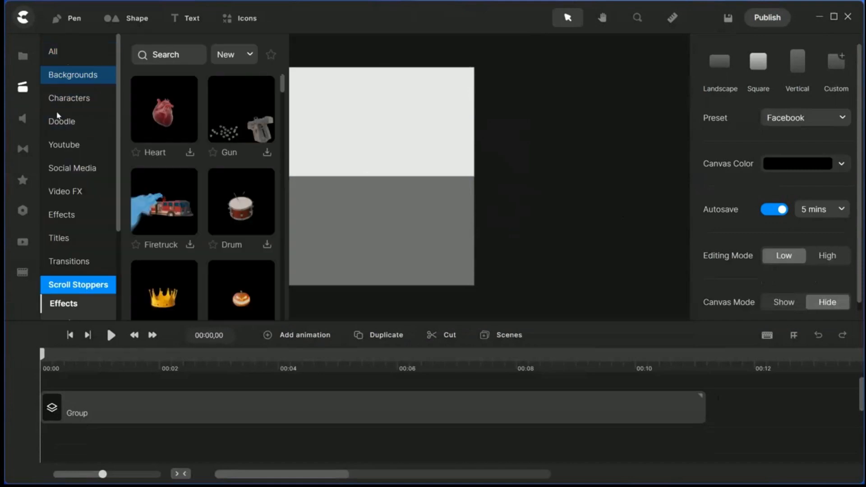
{"action": "left_click", "coordinate": [53, 51]}
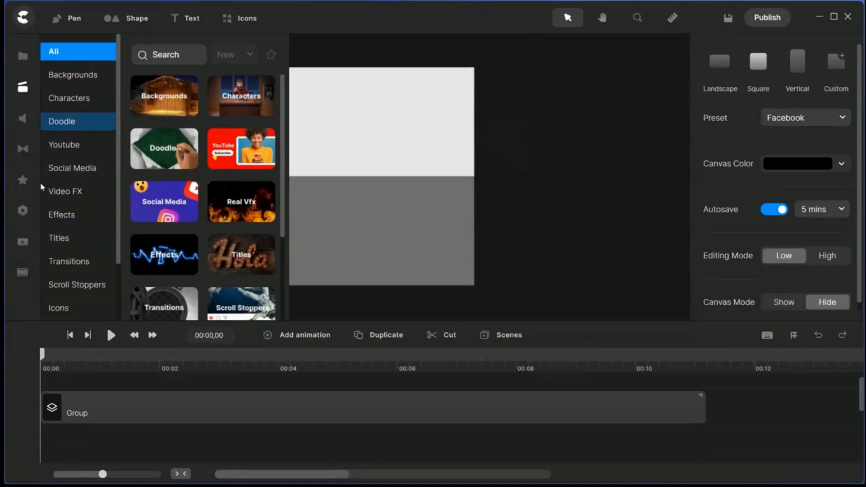
{"action": "left_click", "coordinate": [77, 285]}
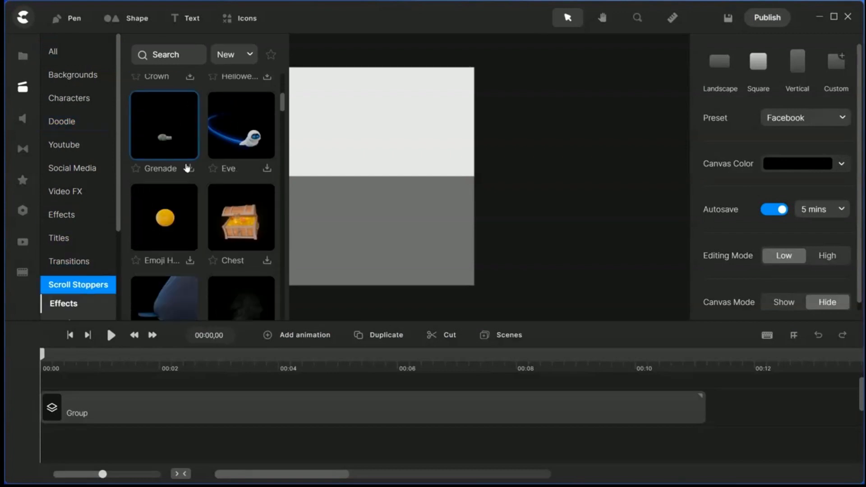
{"action": "scroll", "scroll_direction": "down", "scroll_amount": 3}
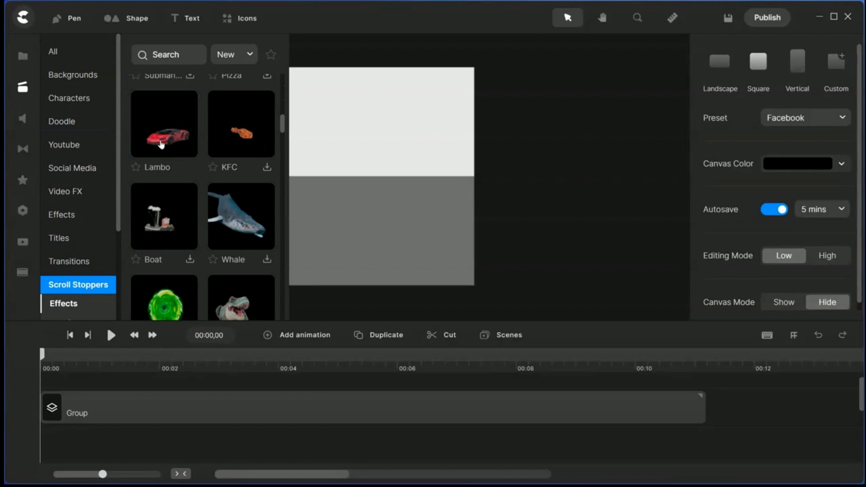
{"action": "mouse_move", "coordinate": [266, 170]}
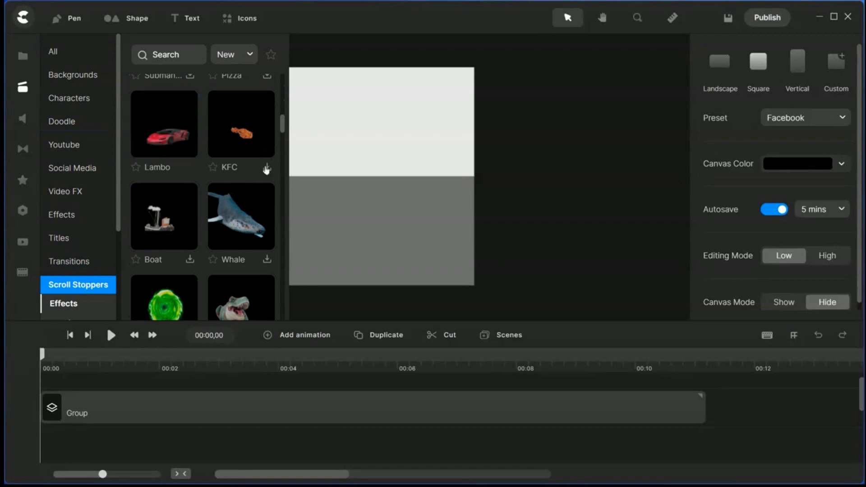
{"action": "left_click_drag", "start_coordinate": [164, 124], "coordinate": [338, 158]}
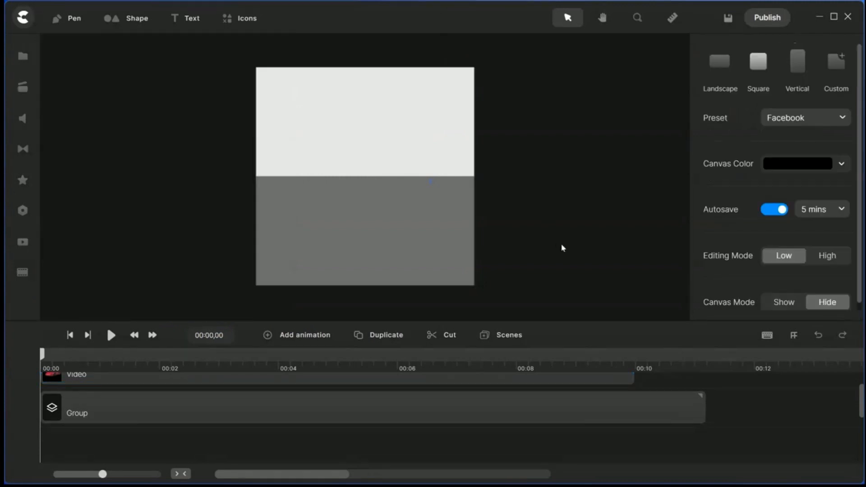
{"action": "mouse_move", "coordinate": [640, 334]}
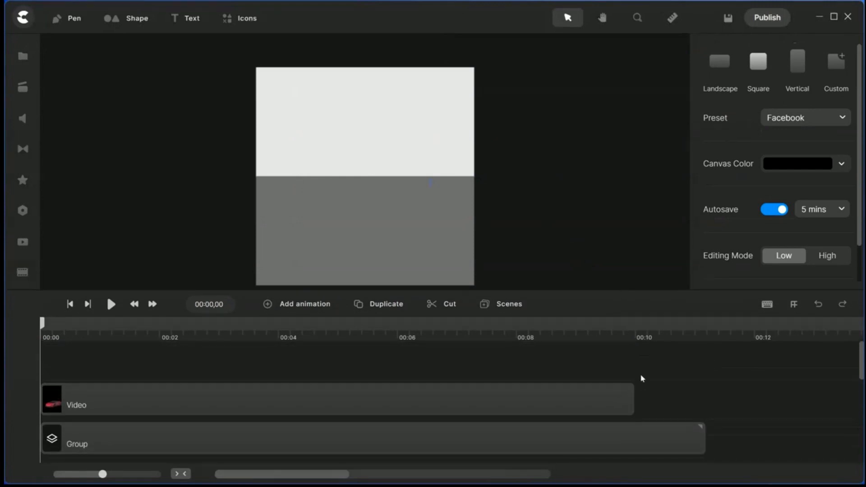
{"action": "mouse_move", "coordinate": [56, 314]}
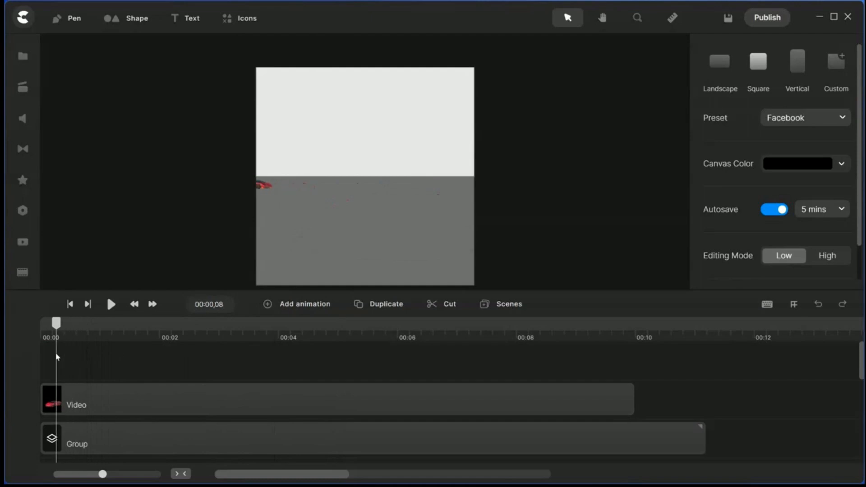
Fit the Lambo video layer to the canvas and preview the car animation.
{"action": "left_click", "coordinate": [365, 177]}
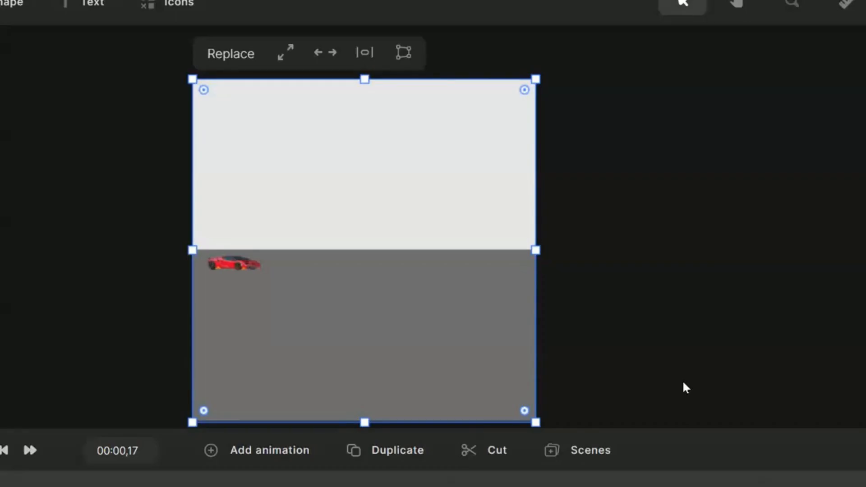
{"action": "mouse_move", "coordinate": [374, 285]}
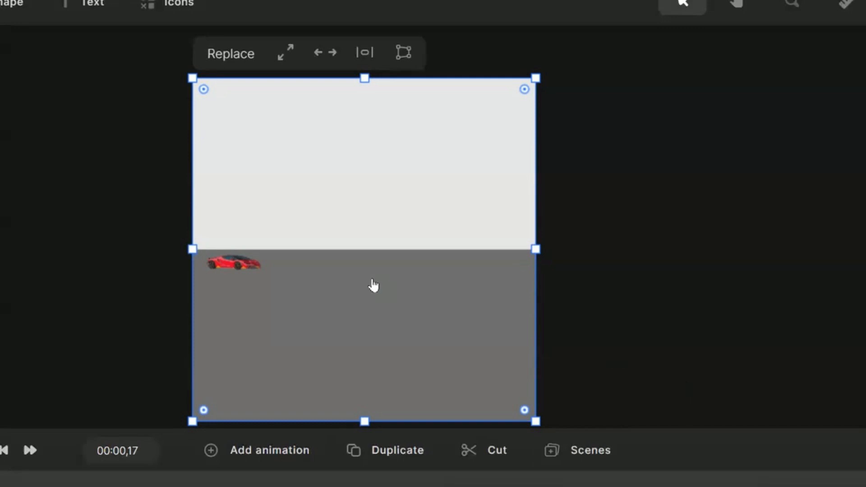
{"action": "mouse_move", "coordinate": [373, 307]}
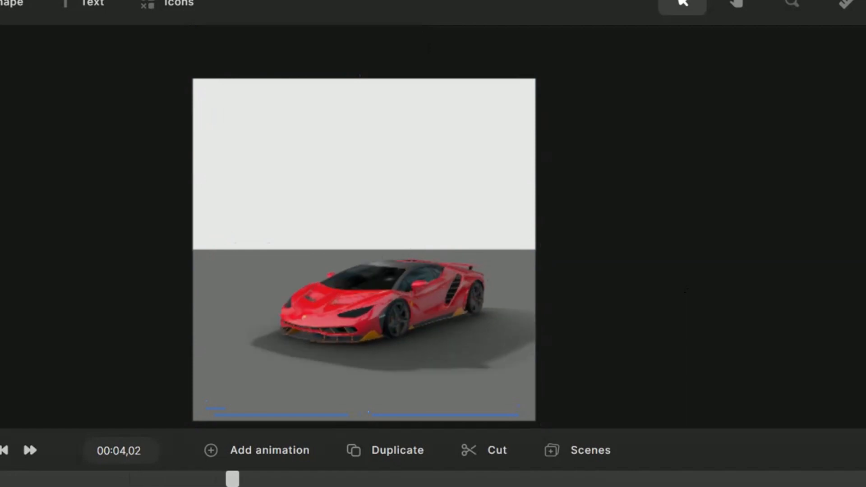
{"action": "left_click", "coordinate": [30, 449]}
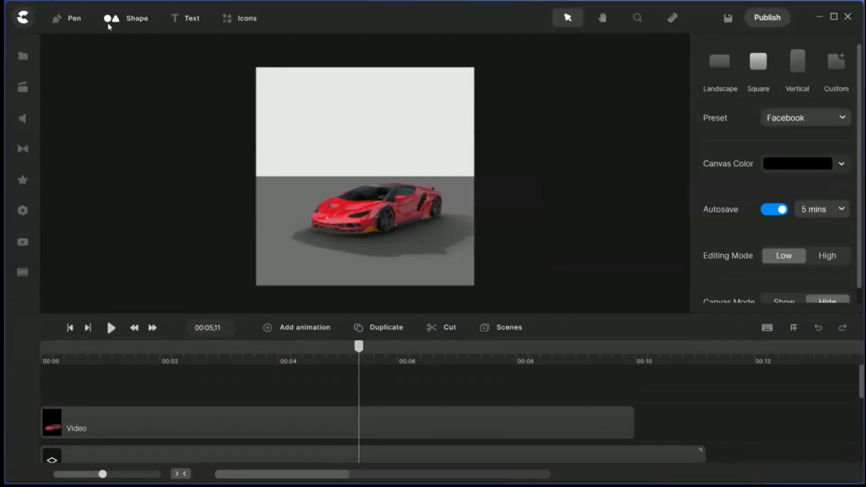
Add a tall blue rounded rectangle at 27% scale, right of centre, starting at 4 seconds.
{"action": "left_click", "coordinate": [133, 18]}
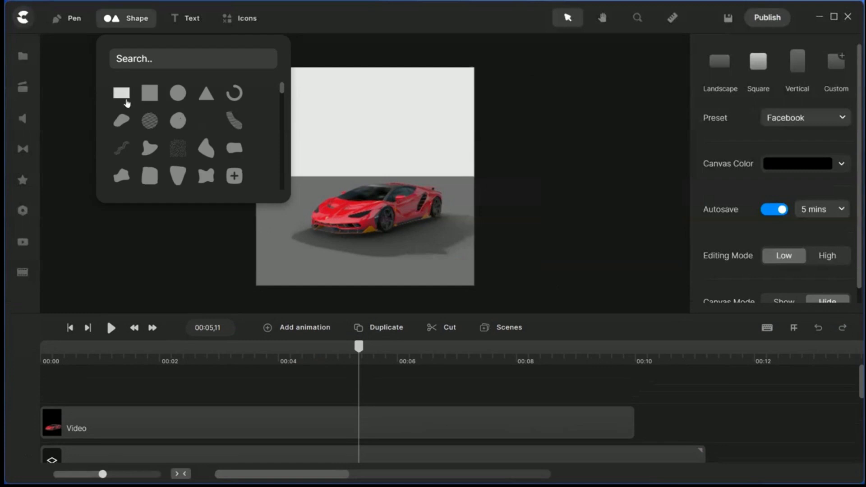
{"action": "left_click", "coordinate": [121, 93]}
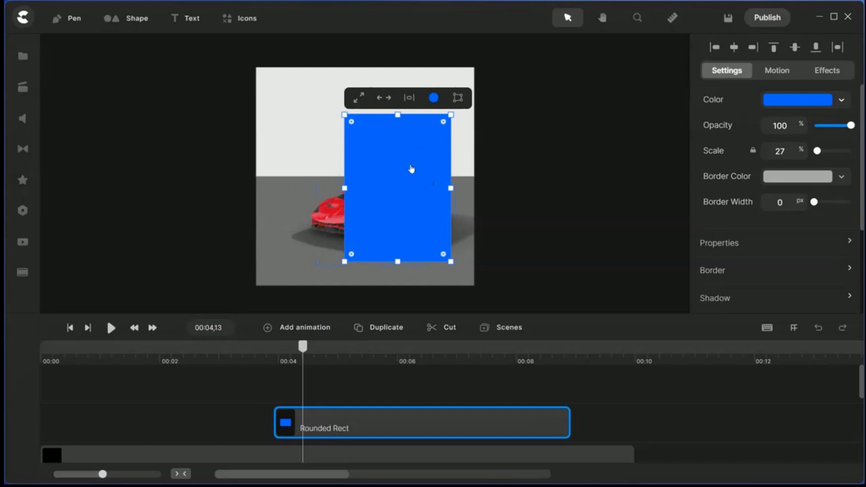
{"action": "left_click", "coordinate": [480, 199]}
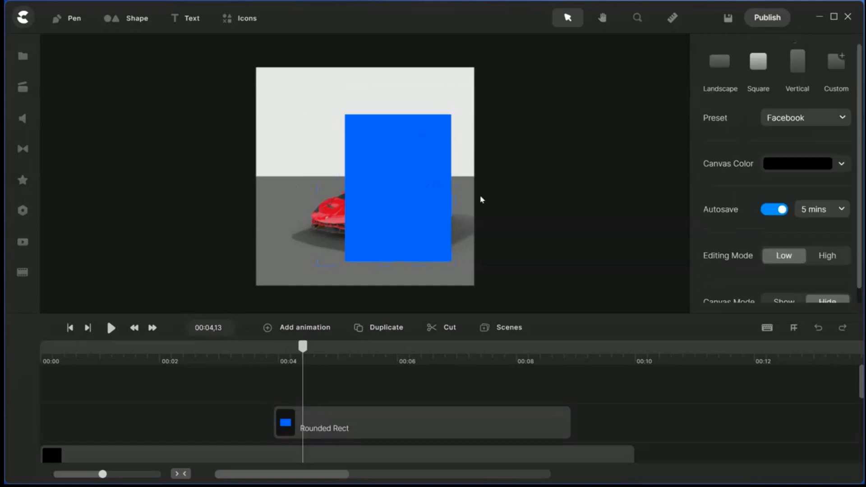
{"action": "left_click", "coordinate": [398, 185]}
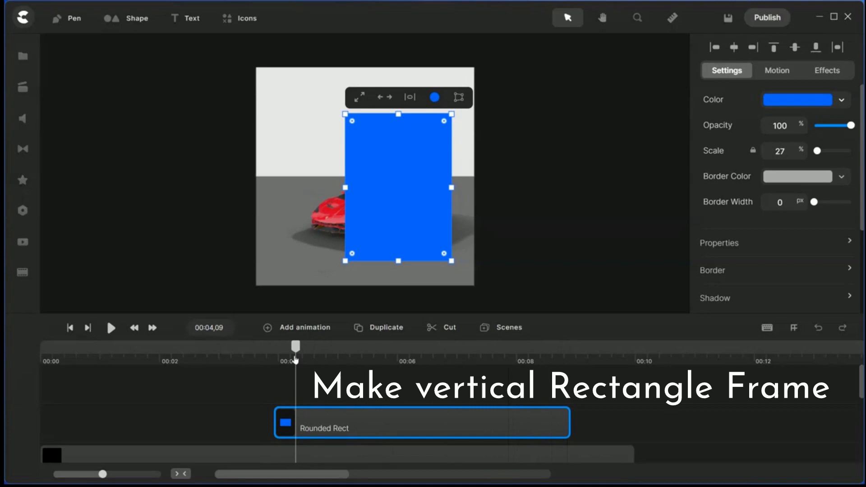
{"action": "mouse_move", "coordinate": [742, 249]}
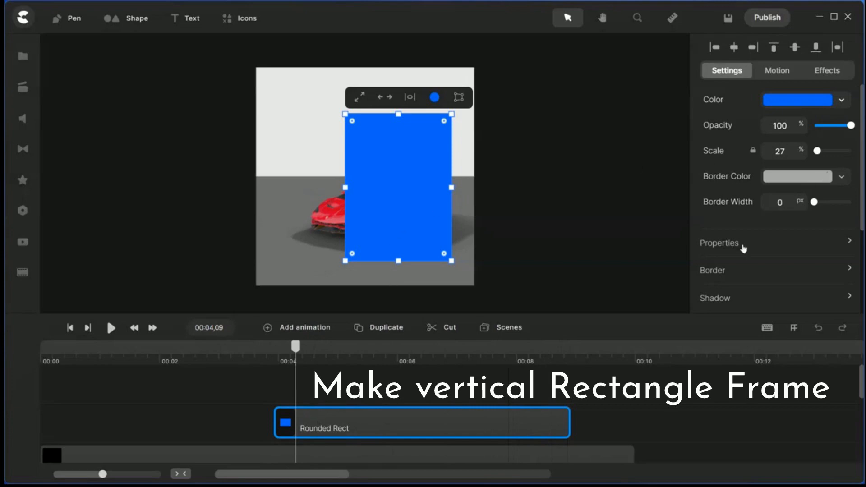
Give the rounded rectangle a 30 px grey border and a transparent fill.
{"action": "scroll", "scroll_direction": "down", "scroll_amount": 3}
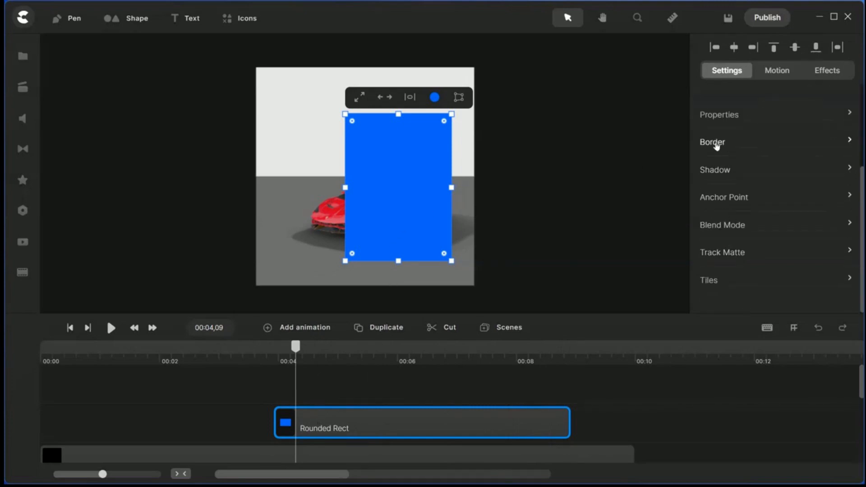
{"action": "left_click", "coordinate": [713, 142]}
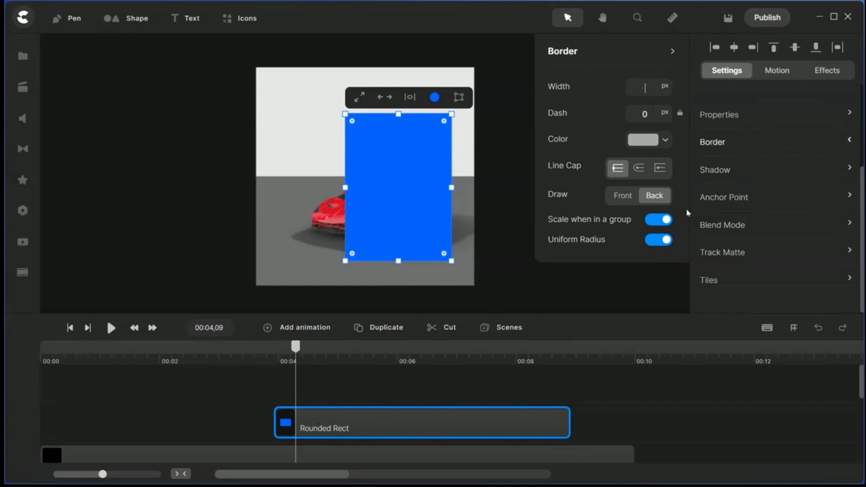
{"action": "type", "text": "30"}
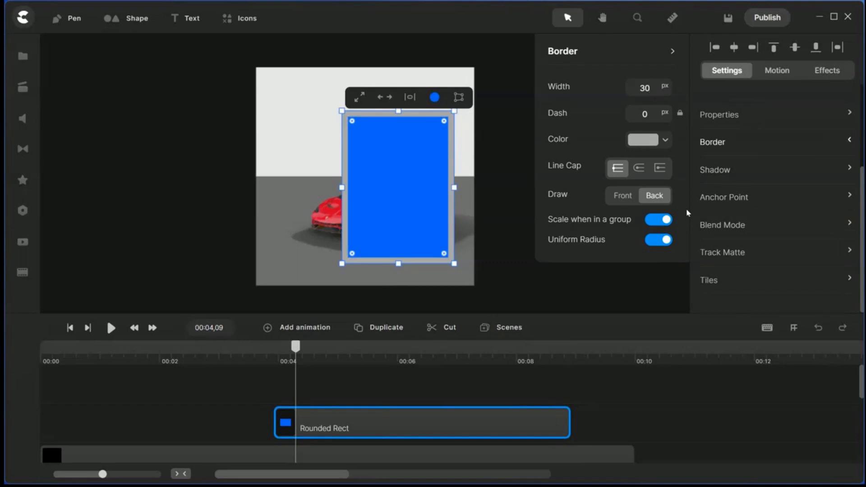
{"action": "mouse_move", "coordinate": [629, 145]}
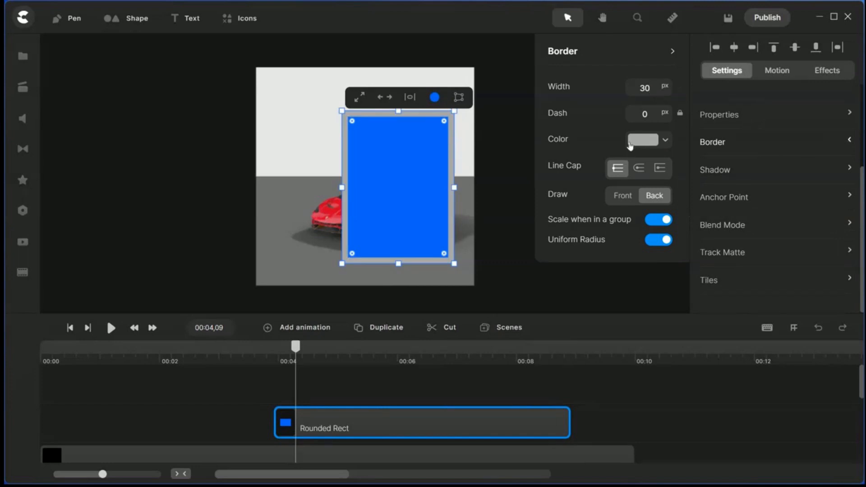
{"action": "left_click", "coordinate": [642, 139]}
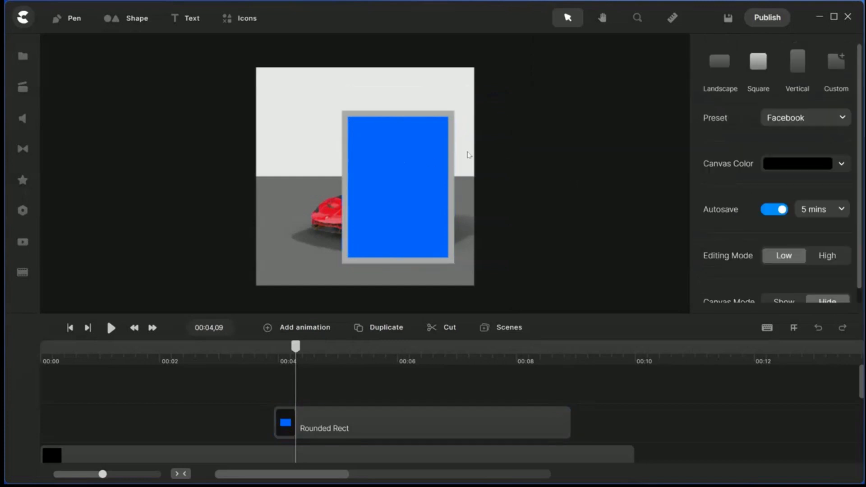
{"action": "left_click", "coordinate": [397, 187]}
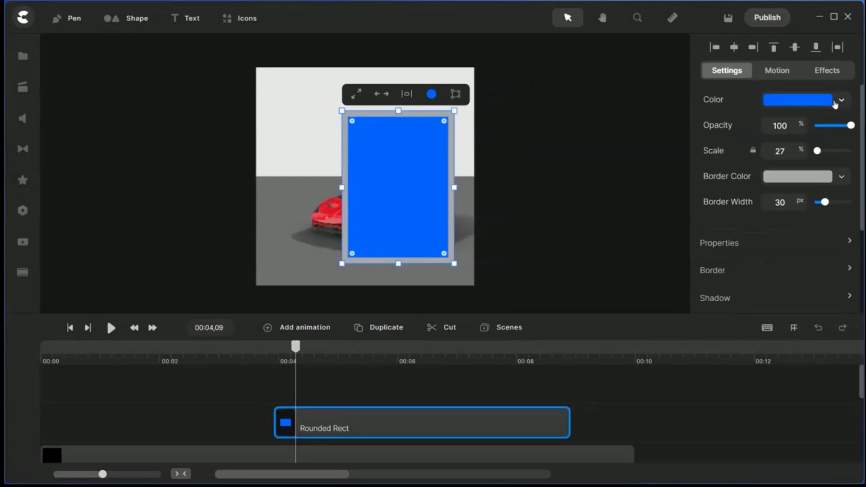
{"action": "left_click", "coordinate": [841, 100]}
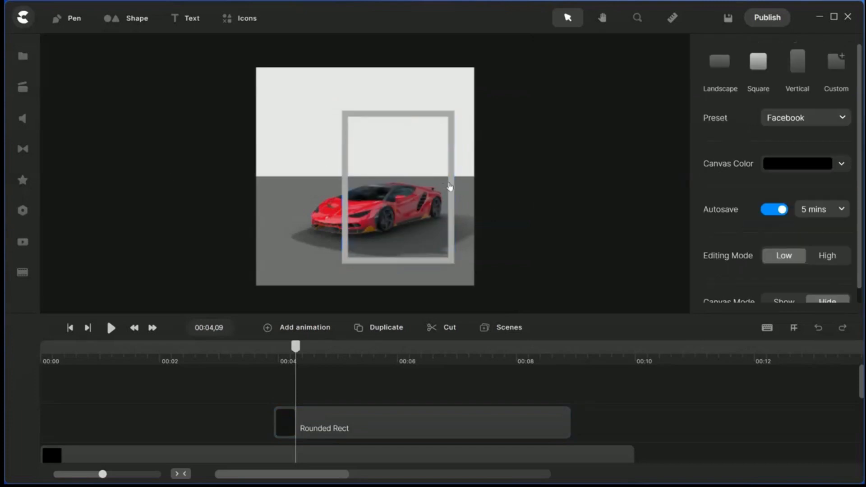
{"action": "mouse_move", "coordinate": [290, 357]}
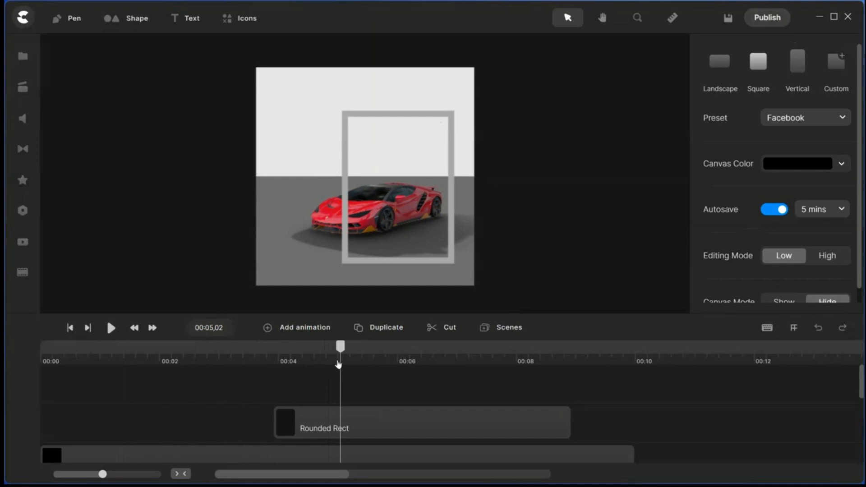
Add Lamborghini_Logo.svg at 45% scale in the top-left corner.
{"action": "left_click", "coordinate": [22, 56]}
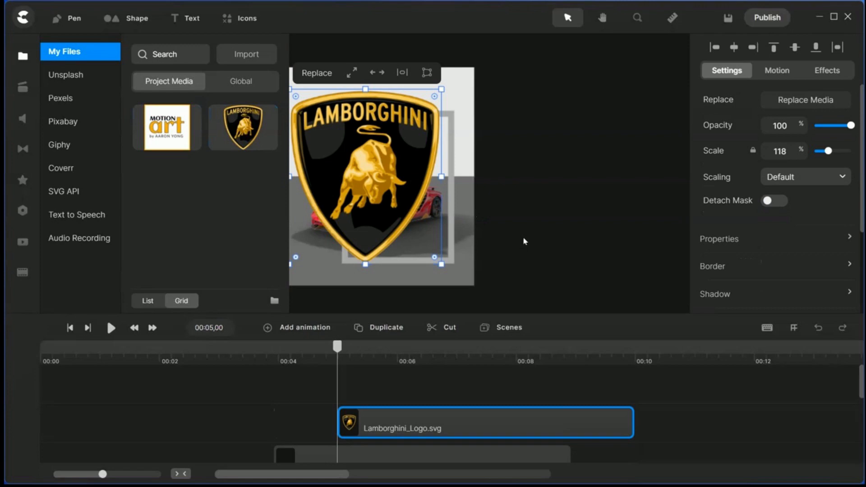
{"action": "left_click", "coordinate": [22, 56]}
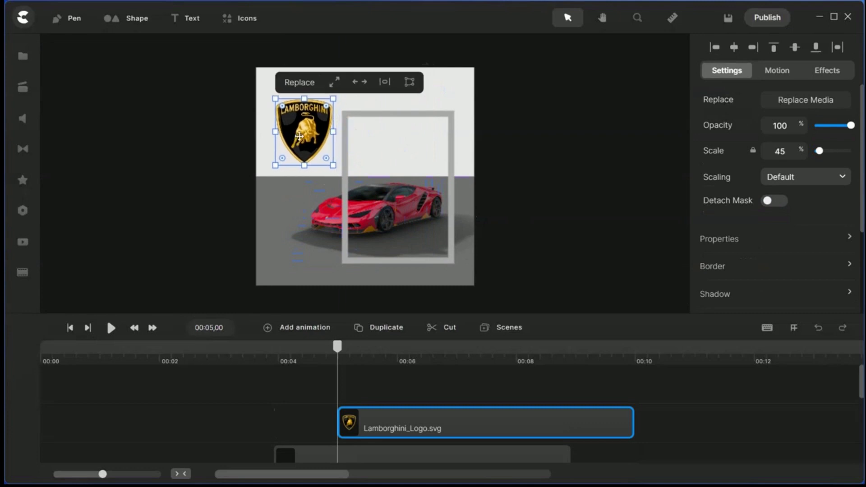
{"action": "left_click_drag", "start_coordinate": [301, 133], "coordinate": [297, 137]}
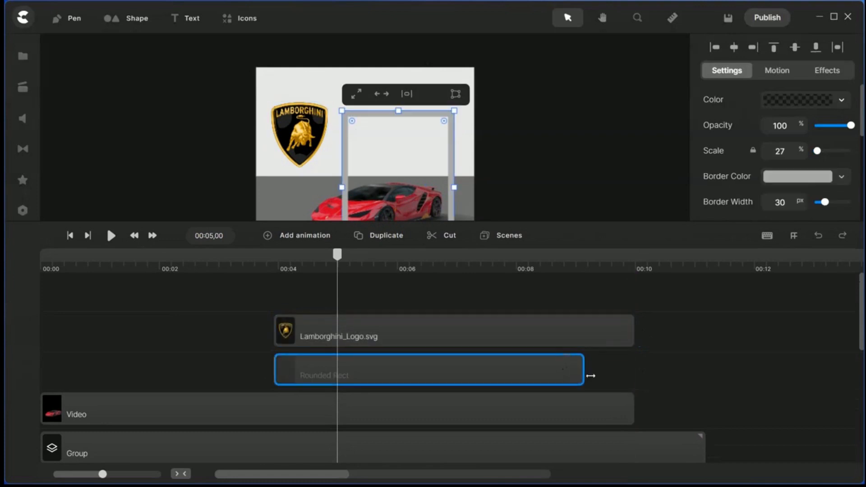
Extend the frame clip to match the logo and give it a 35 px gold d9a210 border.
{"action": "left_click", "coordinate": [495, 295]}
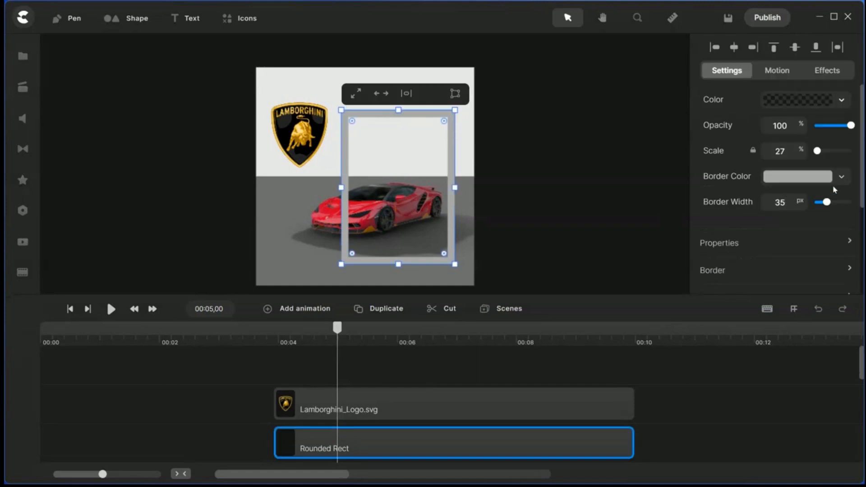
{"action": "left_click", "coordinate": [841, 176]}
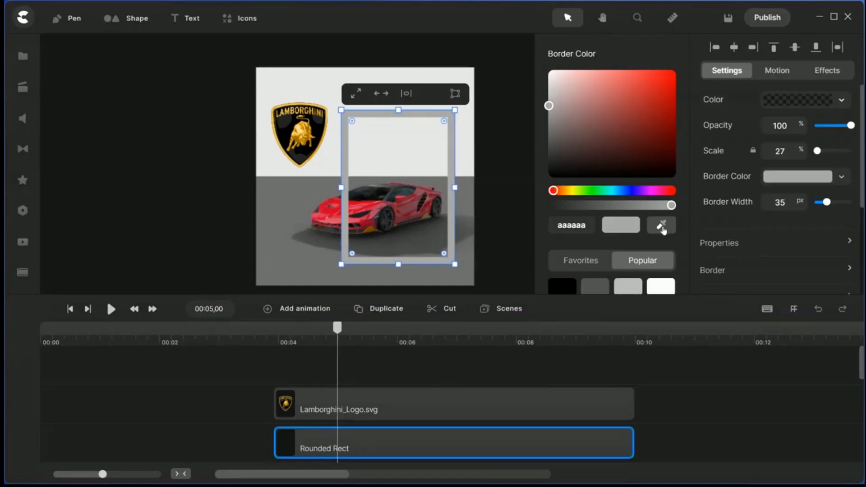
{"action": "mouse_move", "coordinate": [634, 213]}
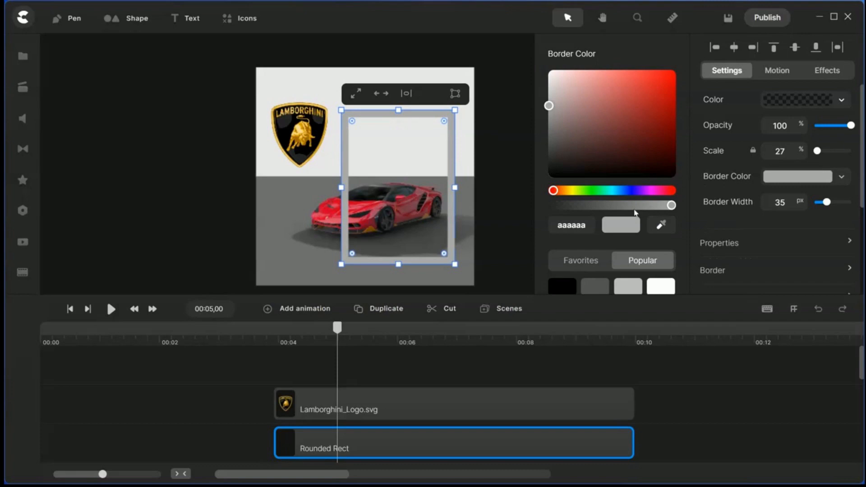
{"action": "left_click", "coordinate": [661, 224]}
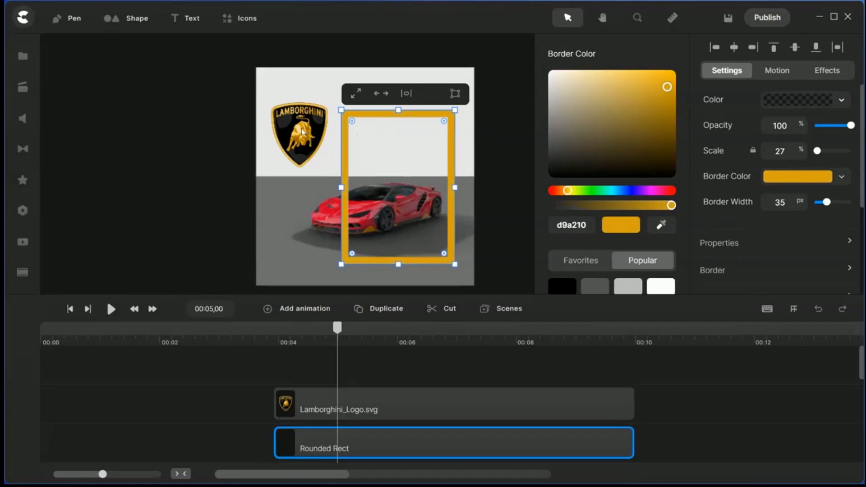
{"action": "left_click", "coordinate": [478, 156]}
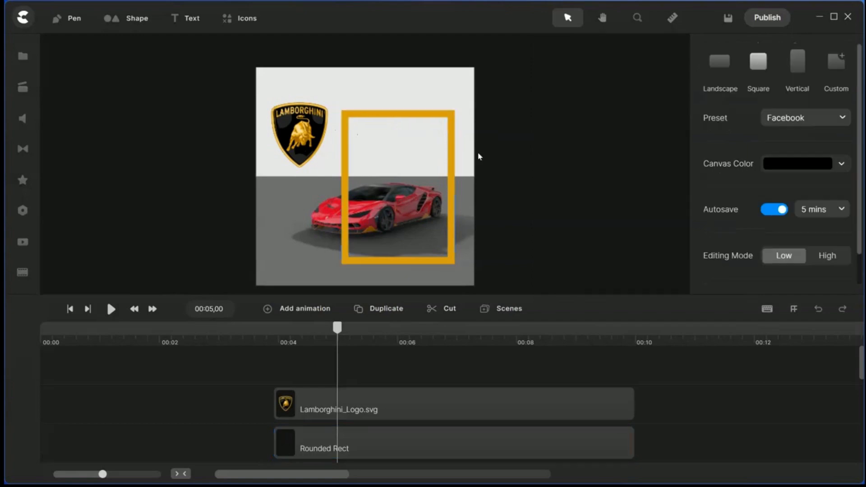
{"action": "mouse_move", "coordinate": [549, 295]}
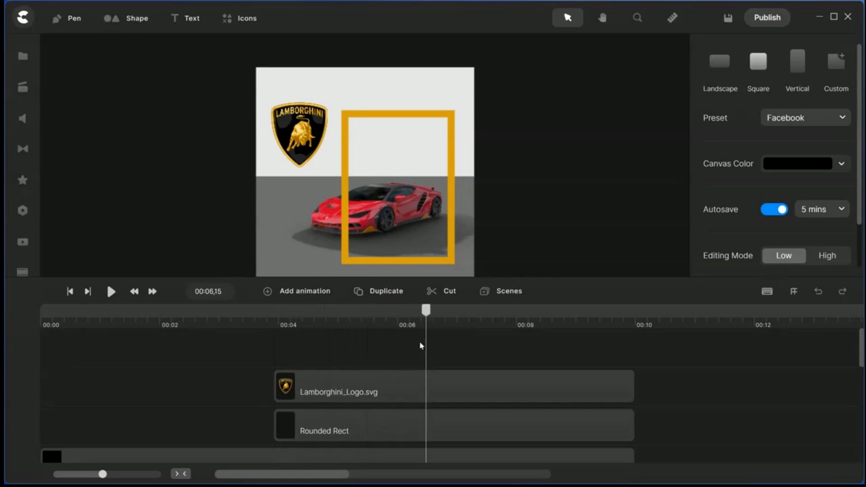
Add keyframes after 6 s turning the frame to -30° 3D Y rotation with 10% perspective.
{"action": "left_click", "coordinate": [307, 310]}
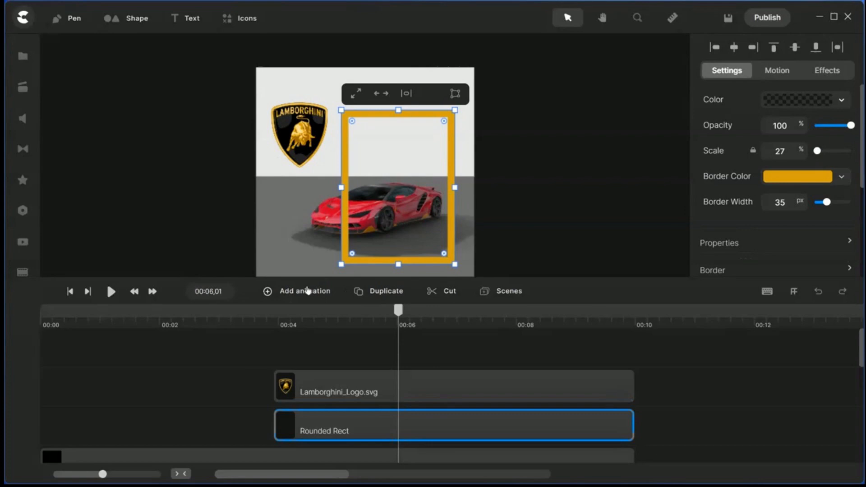
{"action": "left_click", "coordinate": [304, 291]}
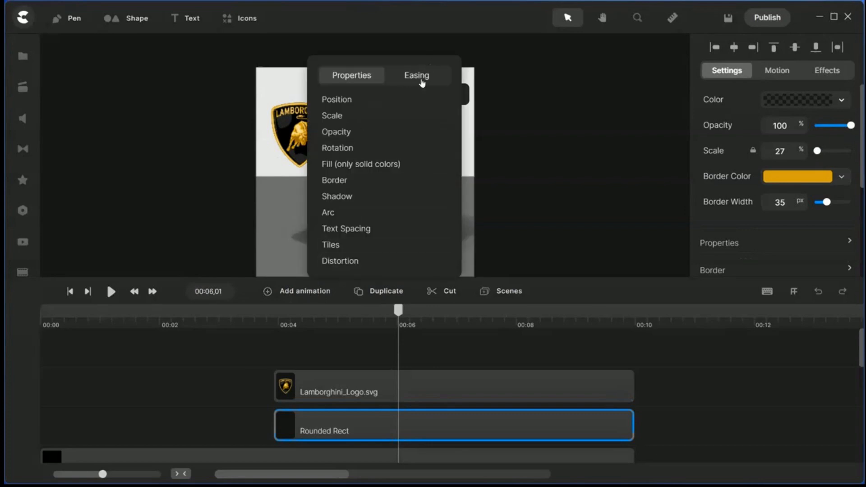
{"action": "left_click", "coordinate": [416, 75]}
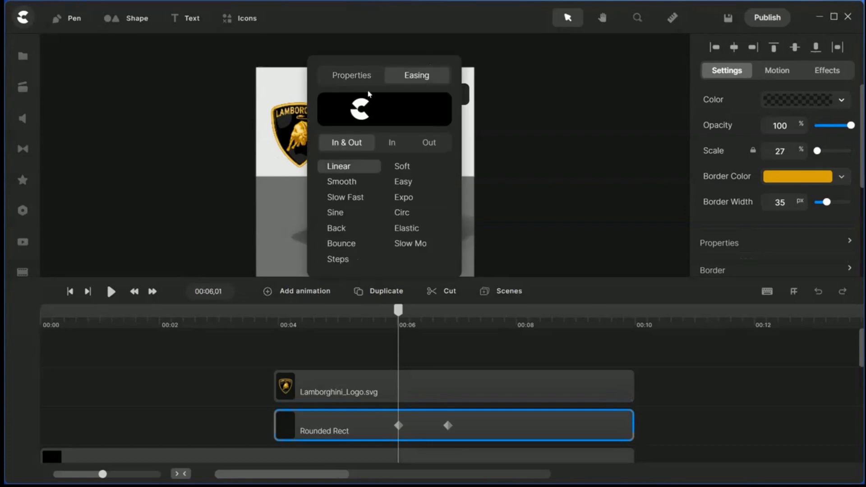
{"action": "left_click", "coordinate": [352, 75]}
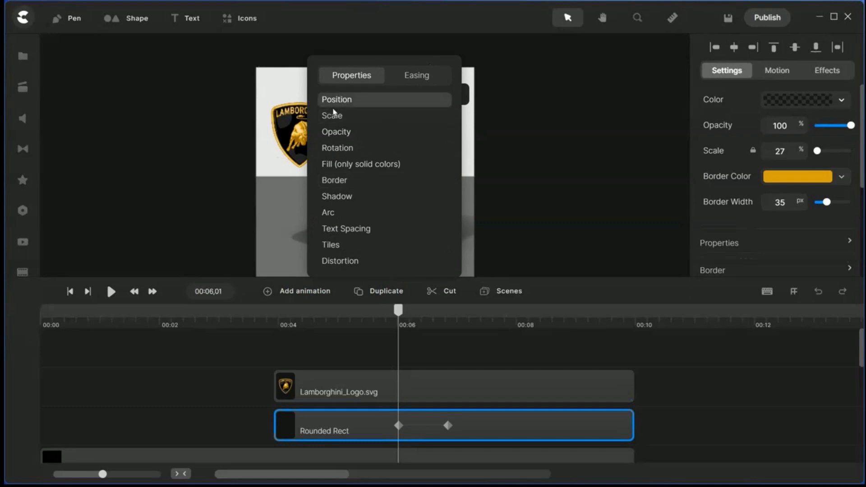
{"action": "mouse_move", "coordinate": [368, 248]}
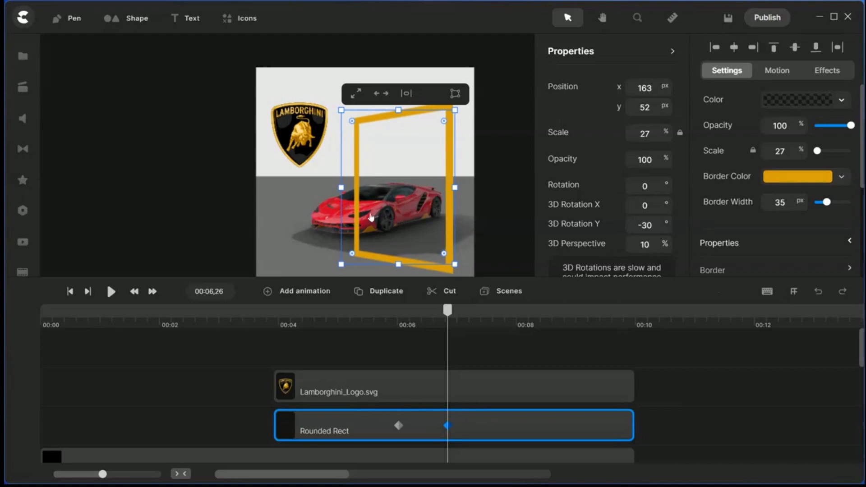
{"action": "mouse_move", "coordinate": [431, 212]}
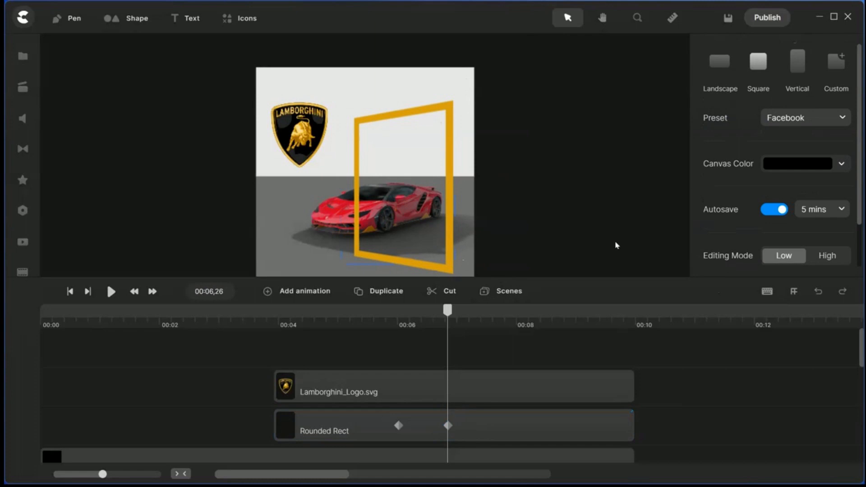
{"action": "mouse_move", "coordinate": [435, 212]}
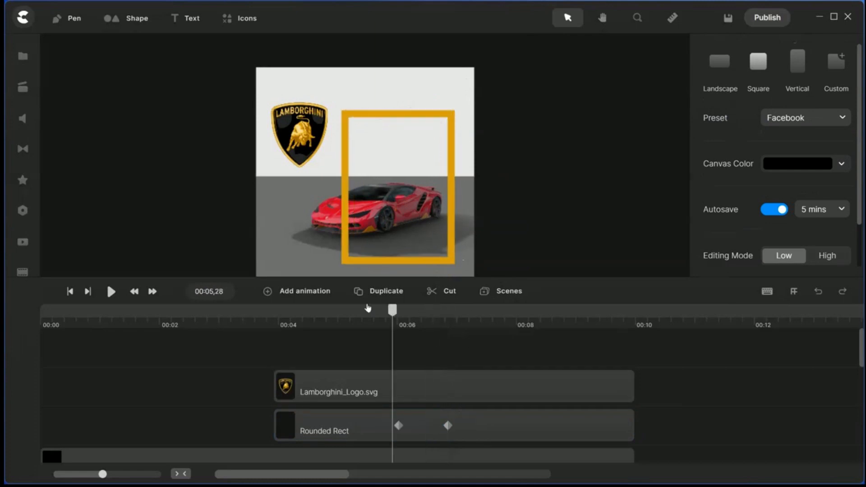
Preview the frame's 3D swing and shift its second keyframe later.
{"action": "left_click", "coordinate": [109, 291]}
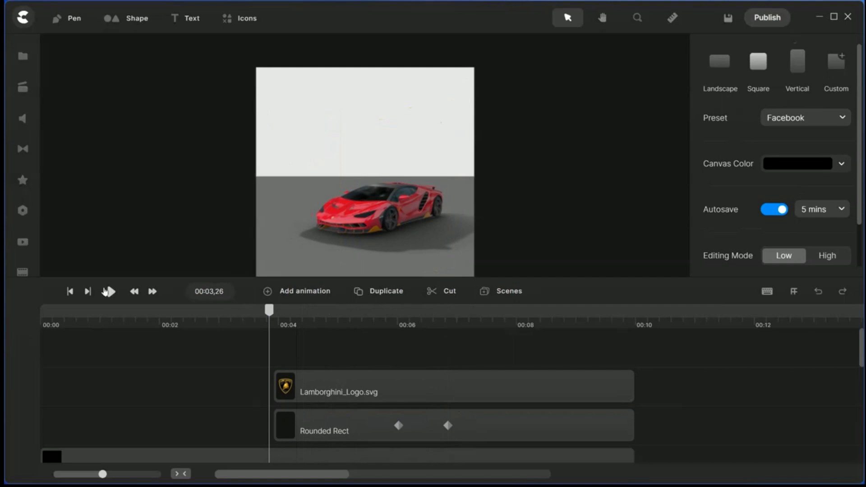
{"action": "left_click", "coordinate": [108, 291]}
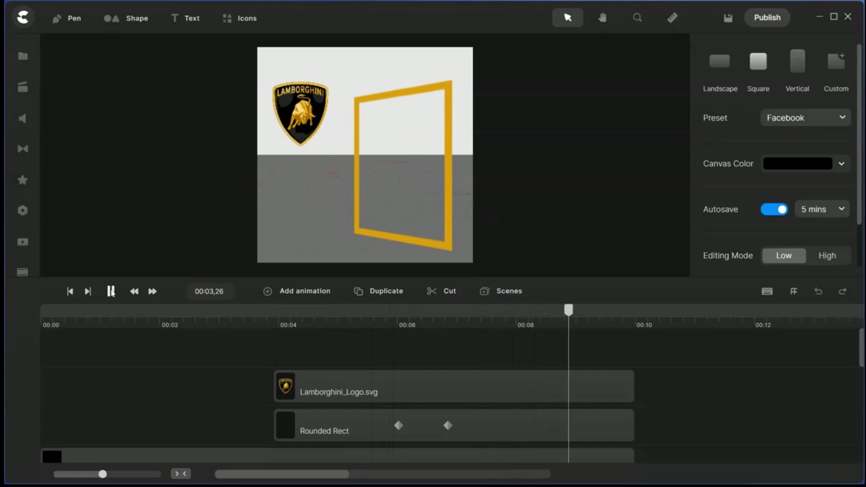
{"action": "left_click", "coordinate": [324, 430]}
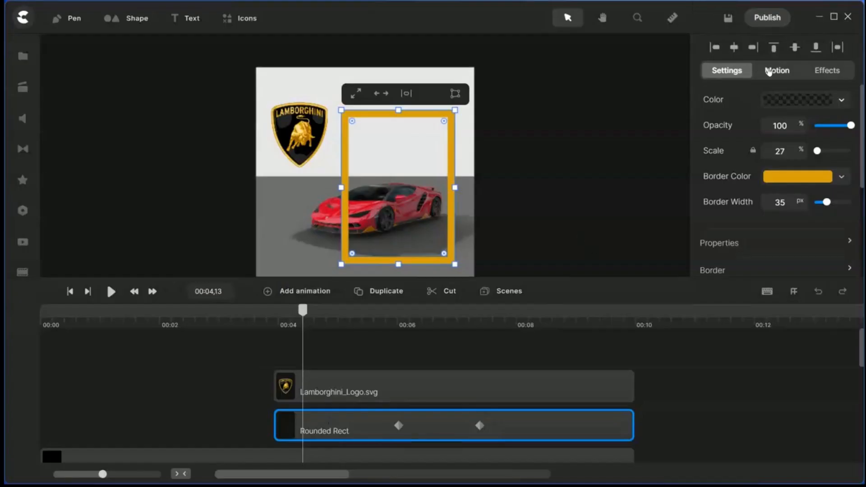
Give the gold frame a Position entrance that slides in from the left.
{"action": "left_click", "coordinate": [777, 71]}
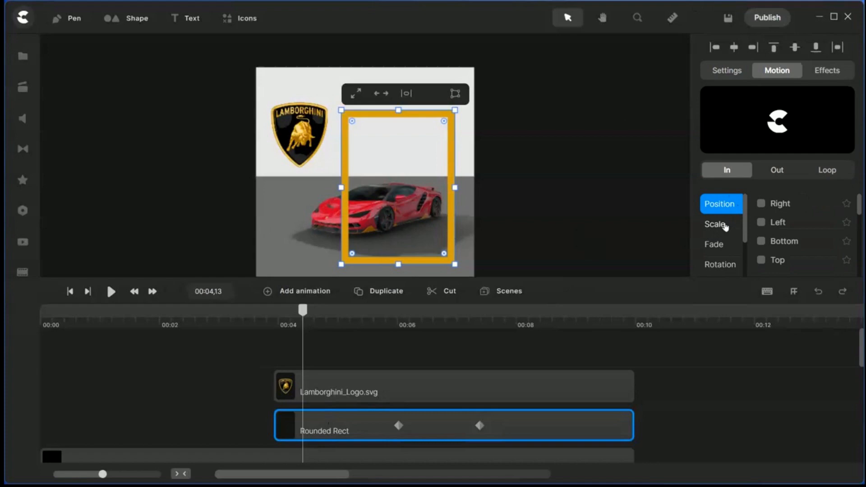
{"action": "left_click", "coordinate": [760, 204]}
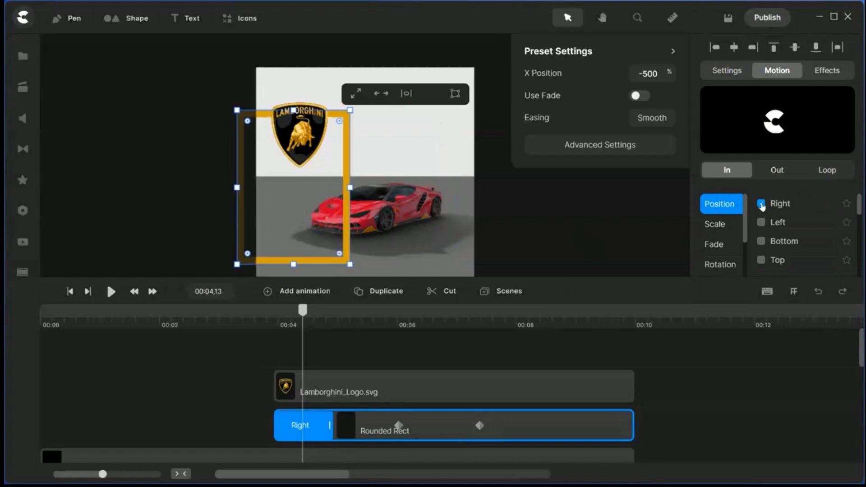
{"action": "left_click", "coordinate": [760, 222]}
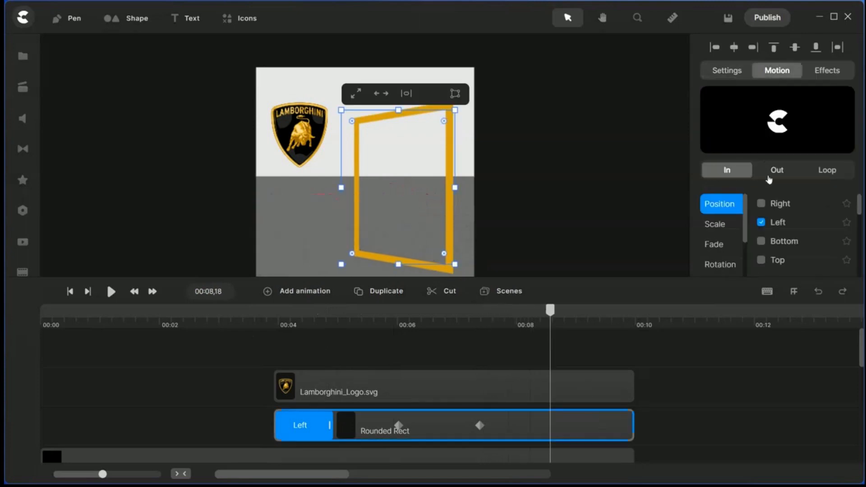
Add a Position exit that slides the gold frame out to the right.
{"action": "left_click", "coordinate": [776, 170]}
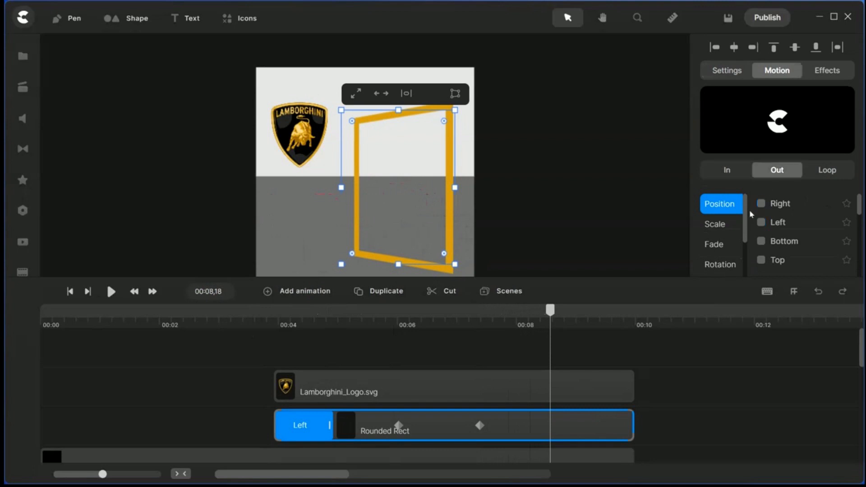
{"action": "left_click", "coordinate": [761, 203]}
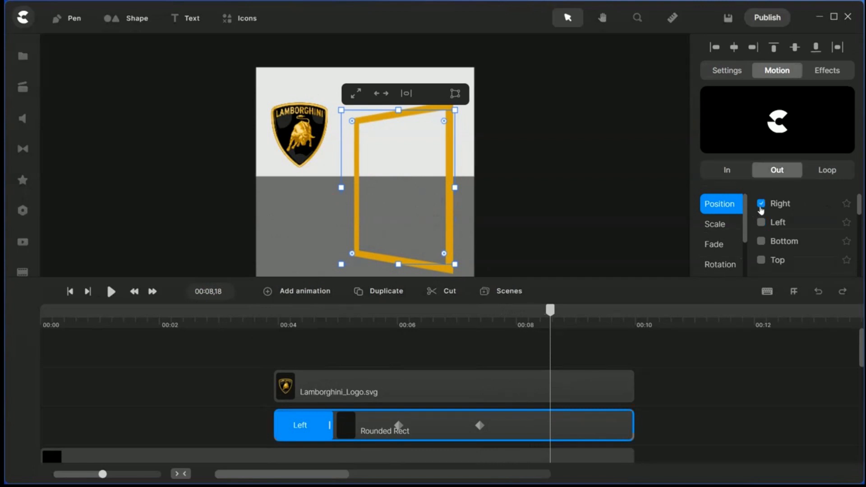
{"action": "left_click", "coordinate": [761, 203]}
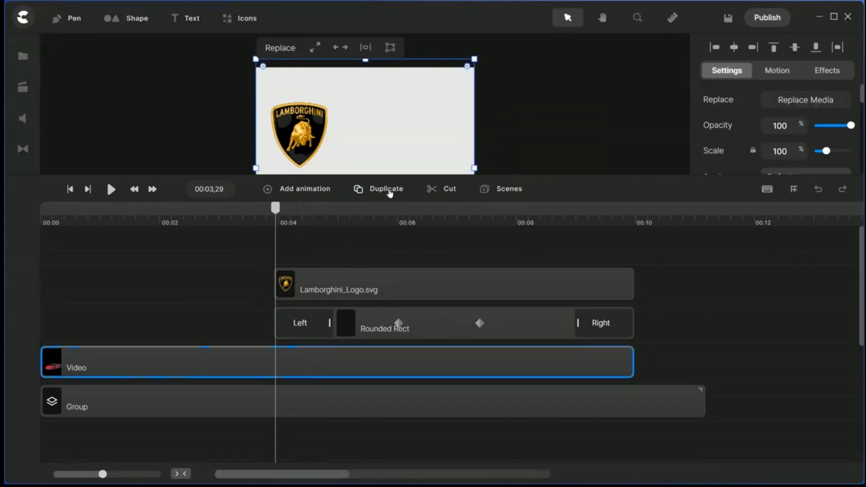
Duplicate the car Video clip and add an empty track below the logo clip.
{"action": "left_click", "coordinate": [385, 188]}
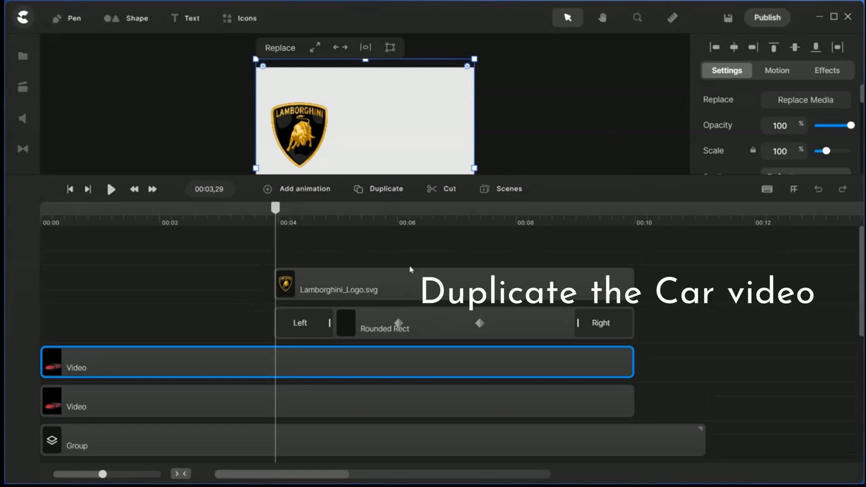
{"action": "mouse_move", "coordinate": [256, 330]}
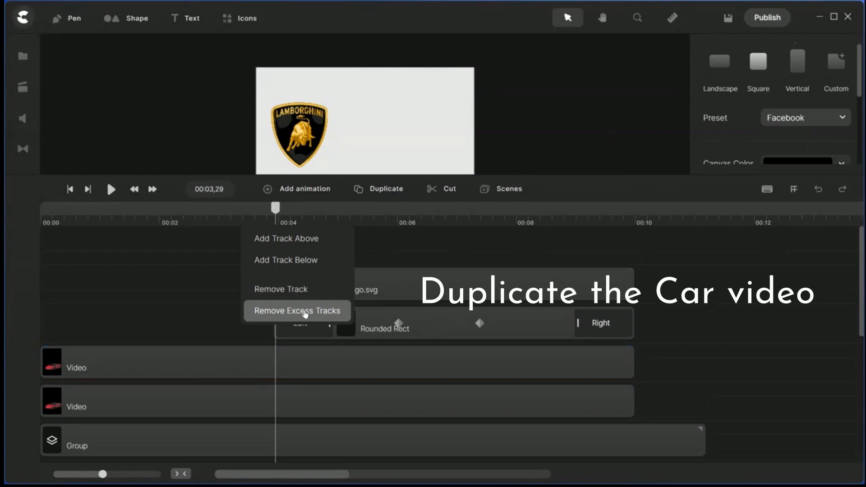
{"action": "mouse_move", "coordinate": [297, 260]}
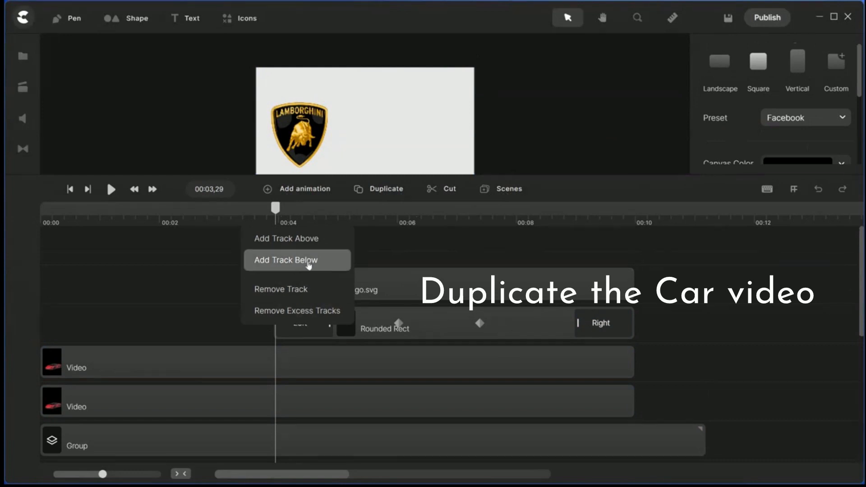
{"action": "left_click", "coordinate": [285, 259]}
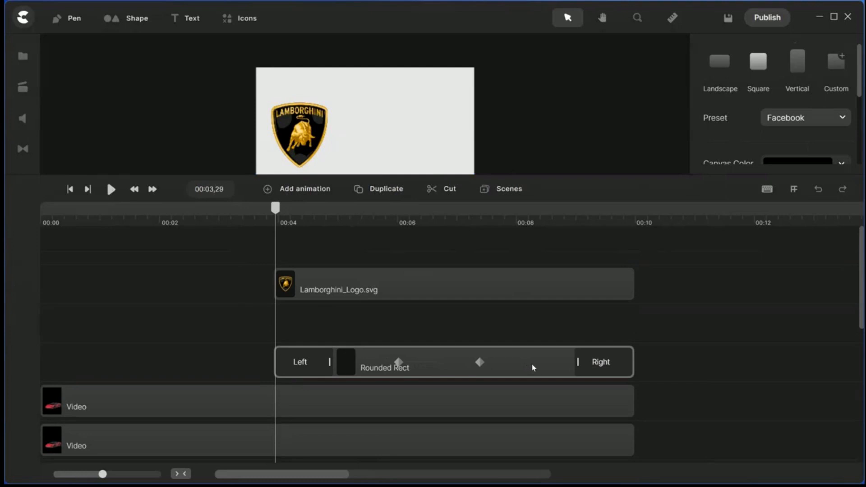
{"action": "left_click", "coordinate": [453, 362]}
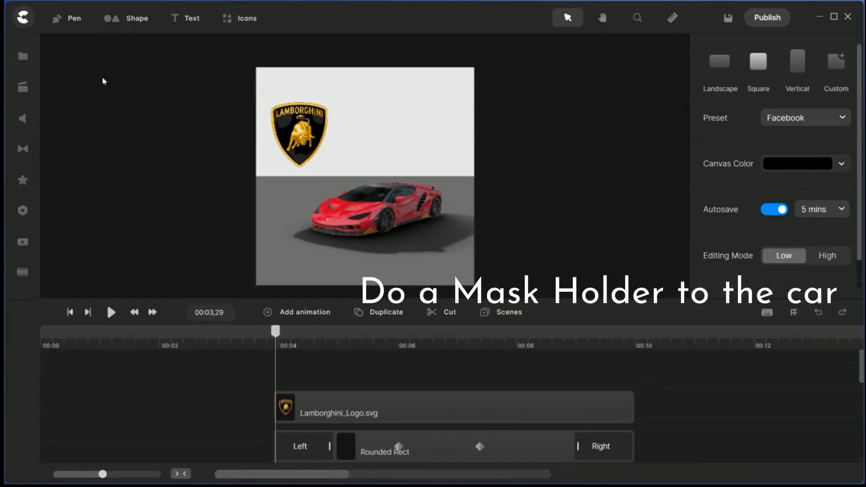
Add a square shape from the Shape library to serve as the mask holder.
{"action": "left_click", "coordinate": [133, 18]}
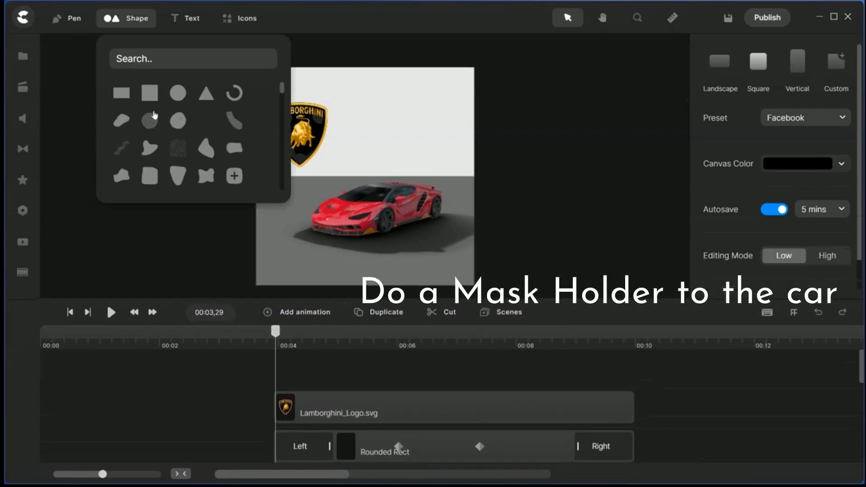
{"action": "left_click", "coordinate": [149, 94]}
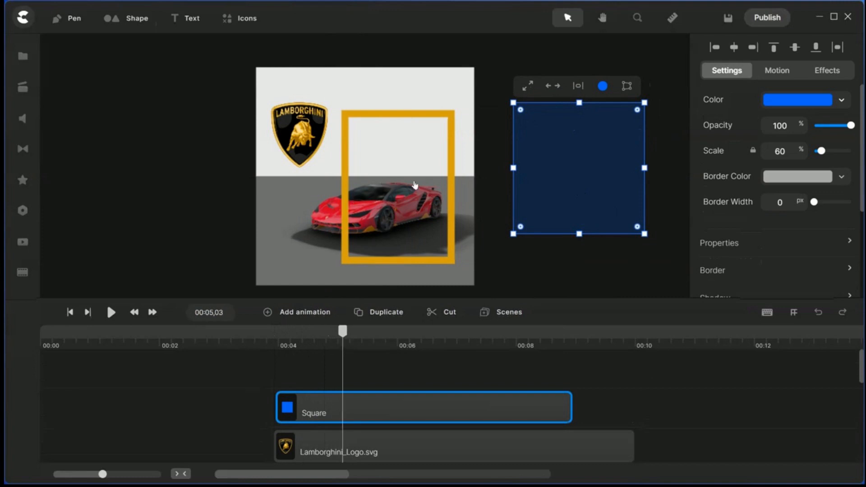
{"action": "mouse_move", "coordinate": [391, 246]}
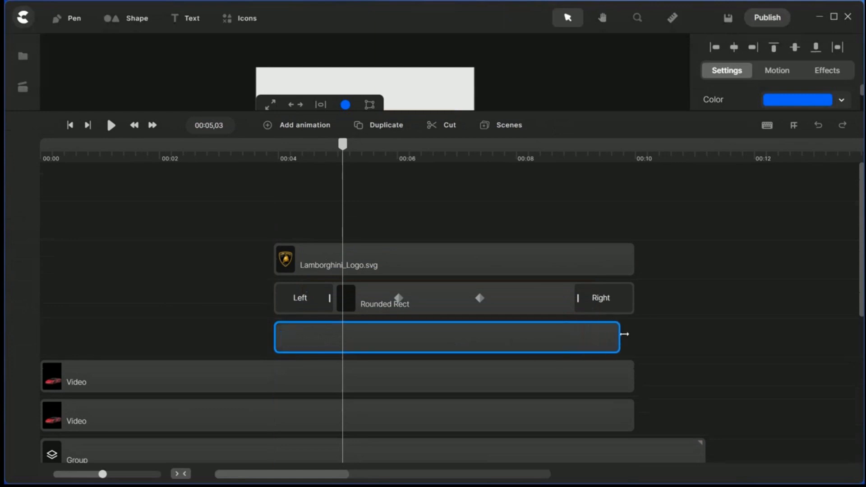
Rename the top duplicated car video track to 'Masked Car'.
{"action": "left_click", "coordinate": [232, 382]}
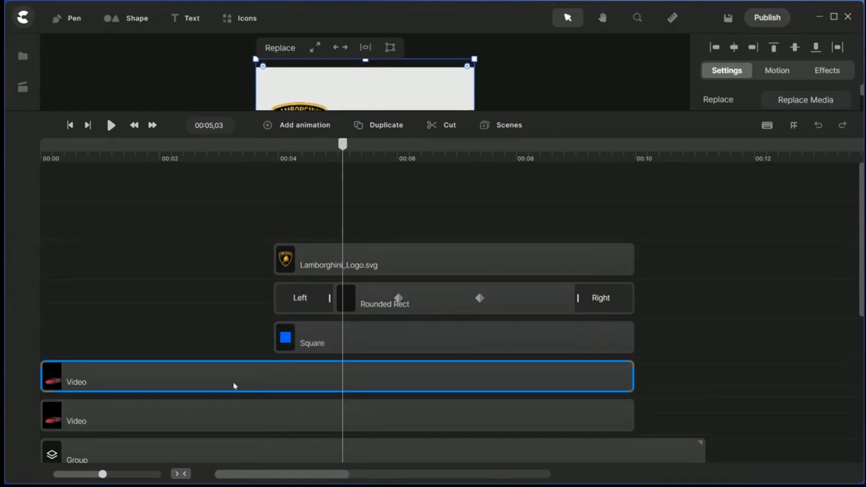
{"action": "double_click", "coordinate": [76, 382]}
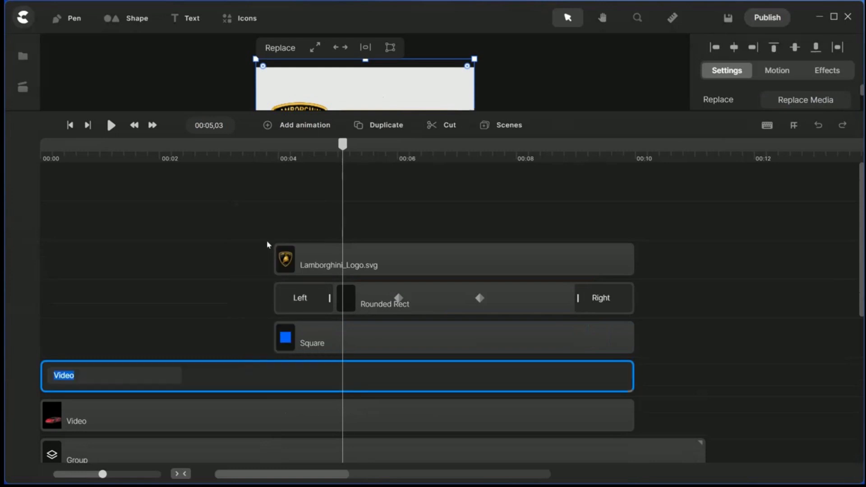
{"action": "type", "text": "Masked"}
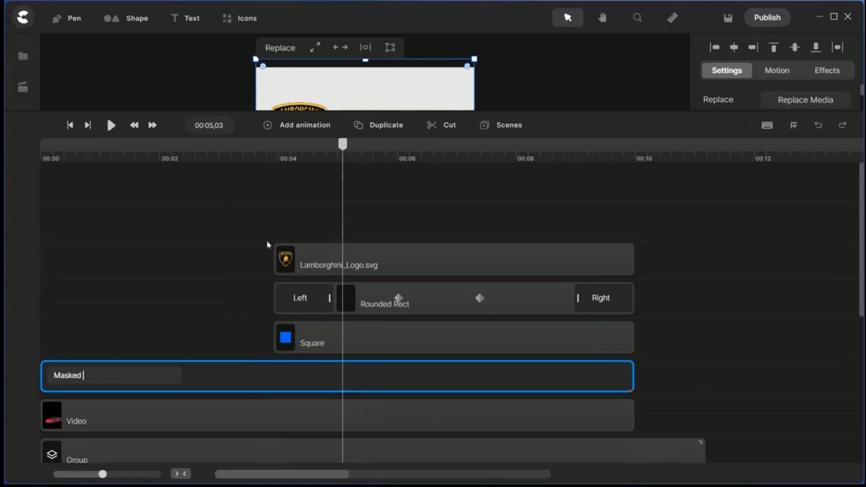
{"action": "type", "text": "Car"}
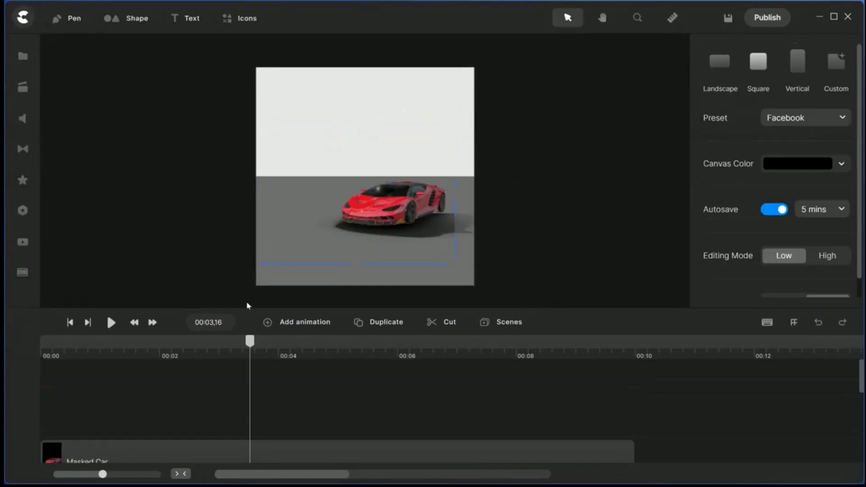
Place both car video tracks above the Rounded Rect frame and logo, checking playback.
{"action": "left_click", "coordinate": [110, 322]}
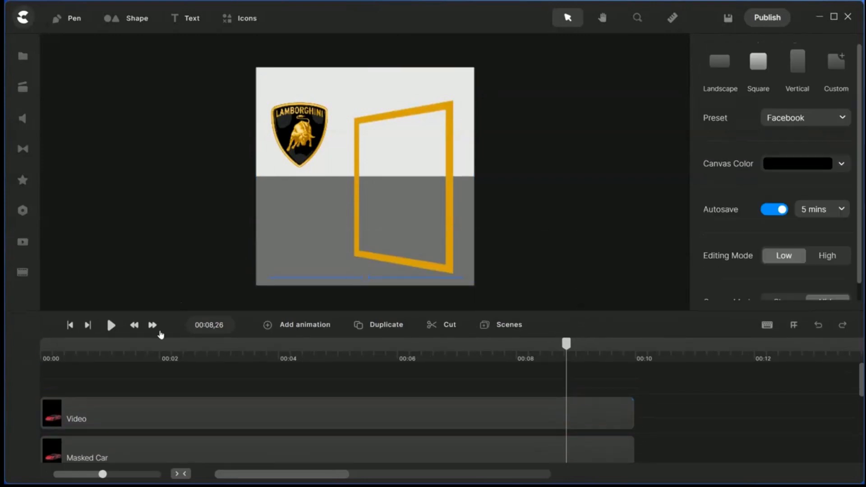
{"action": "left_click", "coordinate": [110, 325]}
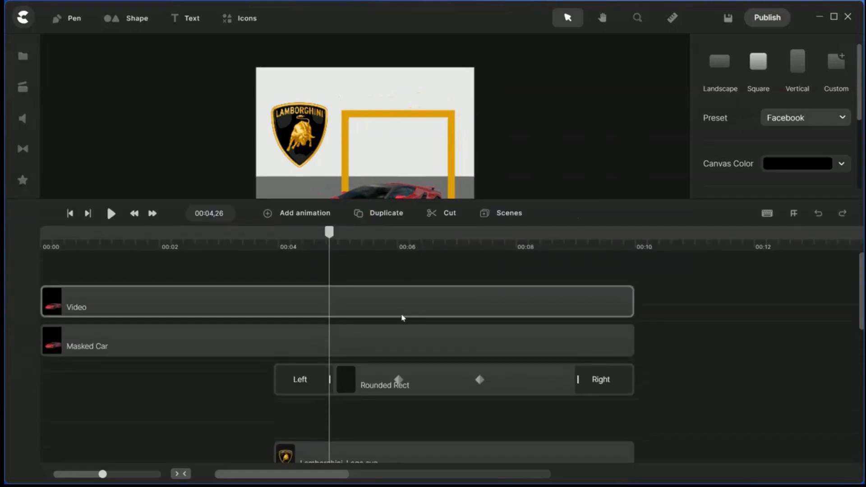
{"action": "left_click", "coordinate": [300, 379]}
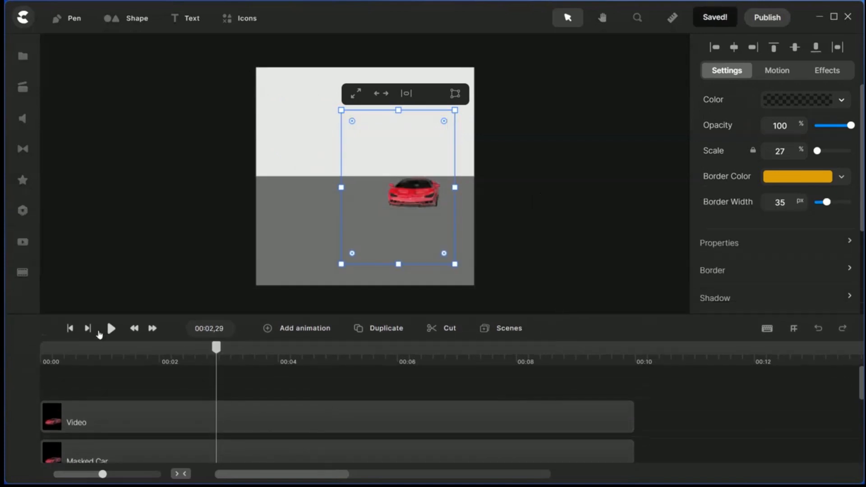
{"action": "left_click", "coordinate": [110, 328]}
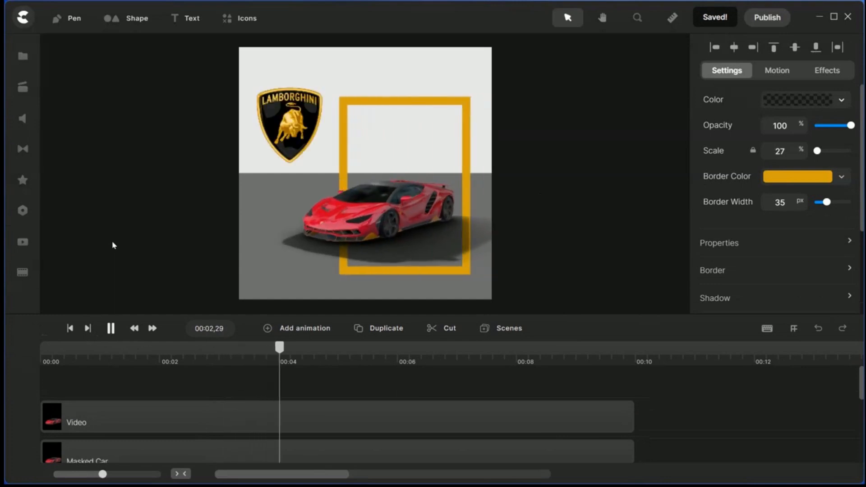
{"action": "left_click", "coordinate": [406, 179]}
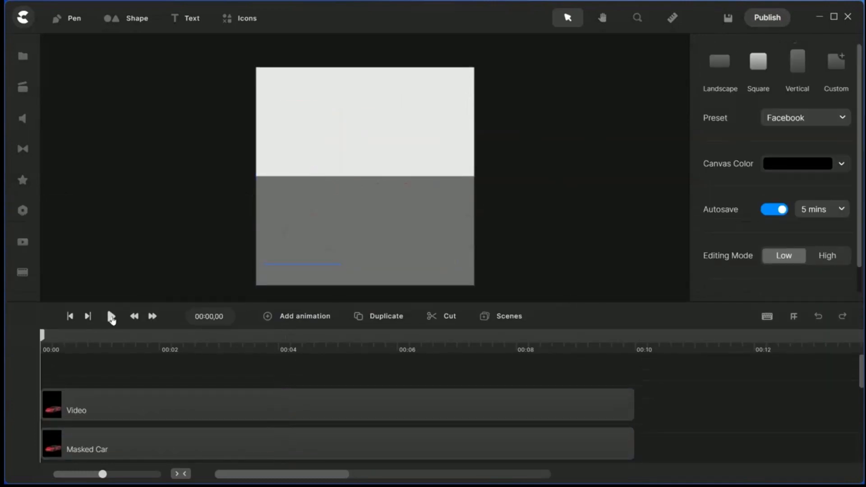
Trim the top Video clip to end near 00:06 and move the playhead back.
{"action": "left_click", "coordinate": [110, 316]}
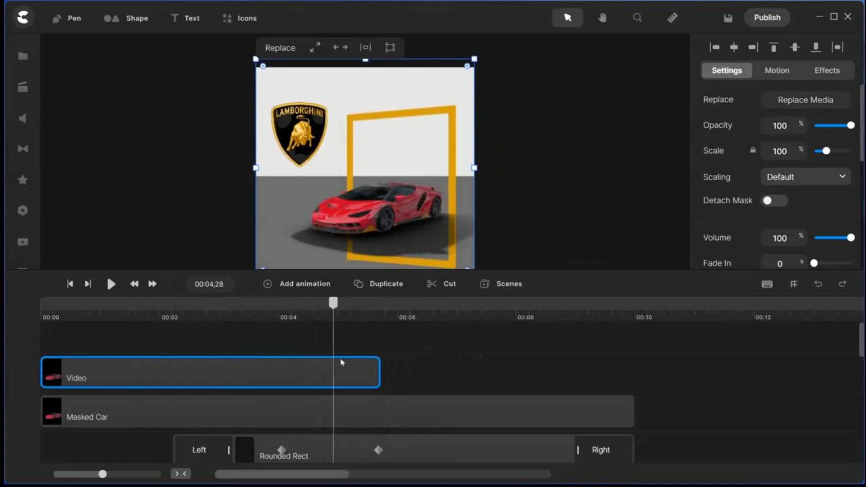
{"action": "left_click", "coordinate": [70, 283]}
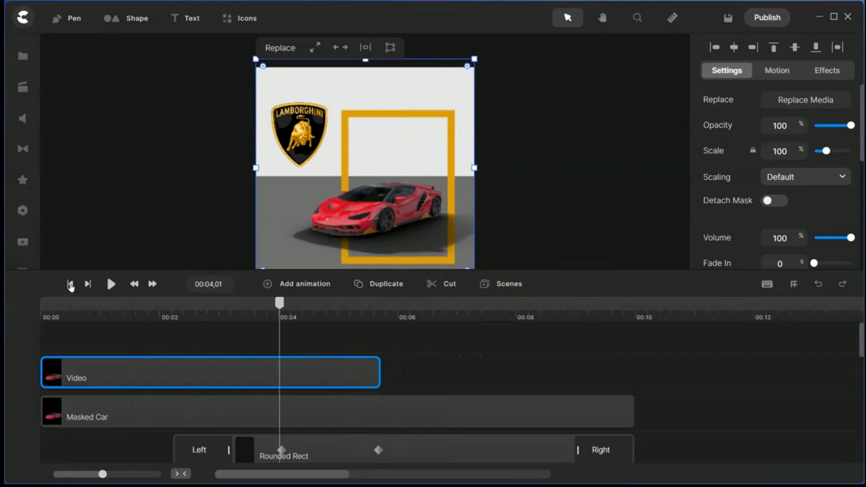
{"action": "left_click", "coordinate": [111, 284]}
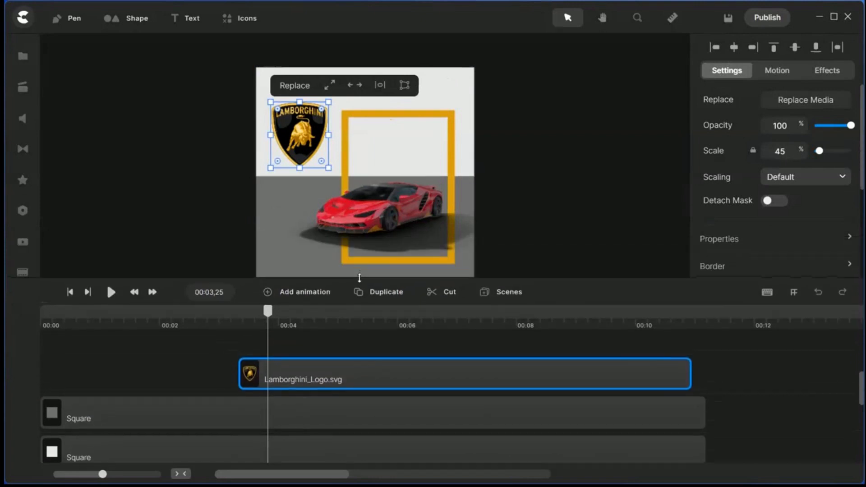
Add an animation to the Lamborghini logo clip with Linear easing.
{"action": "left_click", "coordinate": [303, 292]}
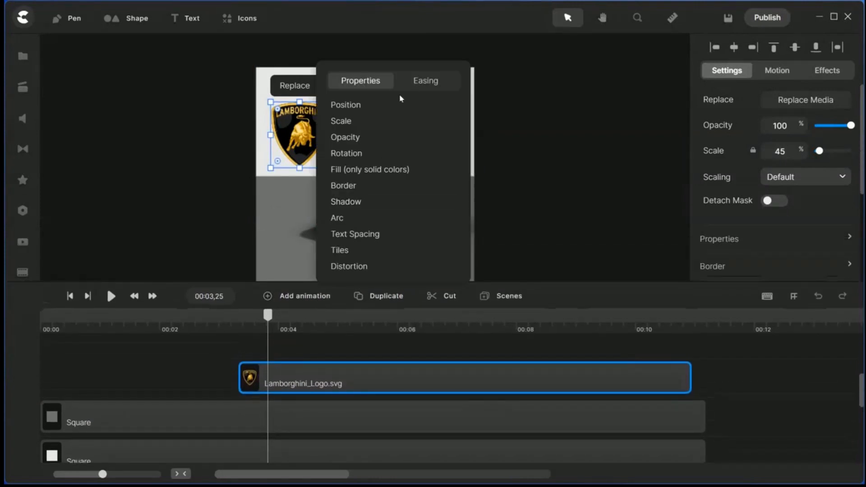
{"action": "left_click", "coordinate": [425, 81]}
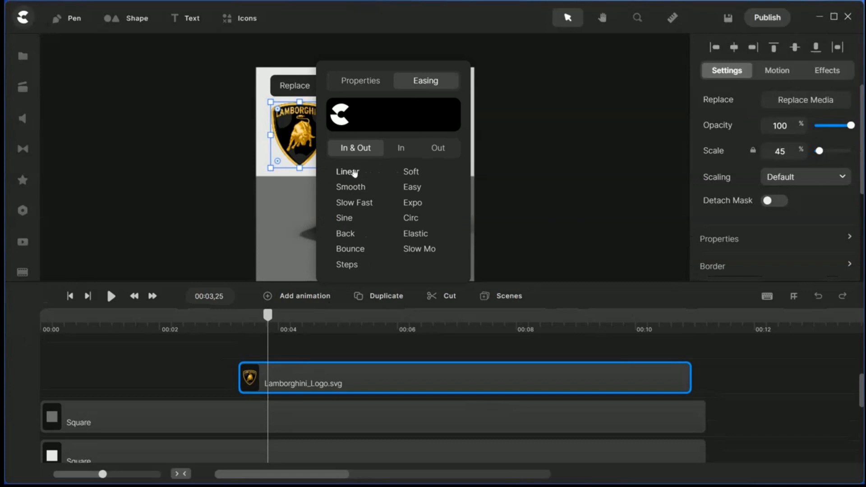
{"action": "left_click", "coordinate": [347, 171]}
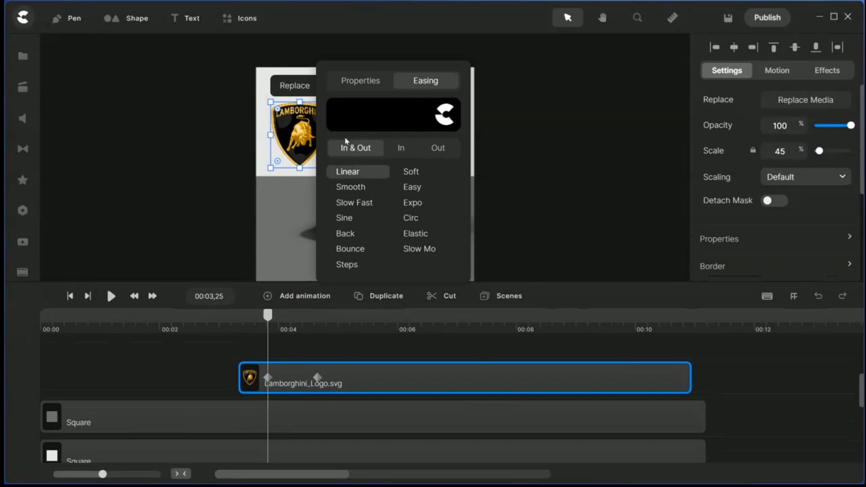
{"action": "mouse_move", "coordinate": [360, 189]}
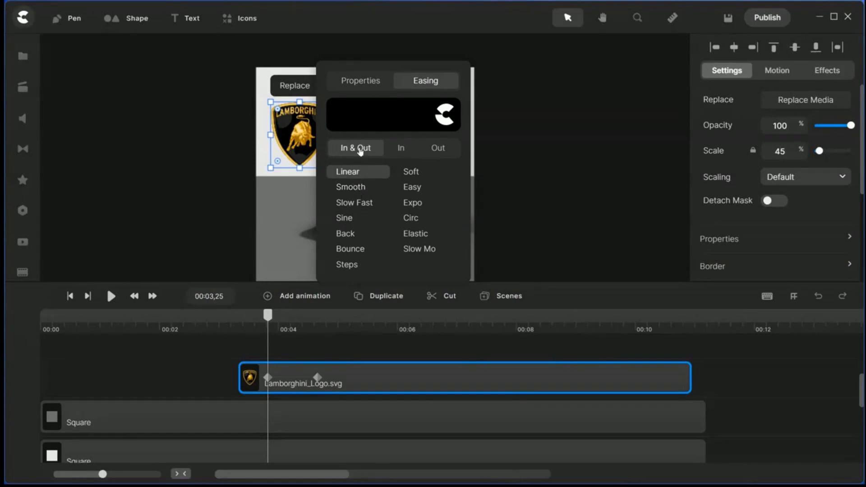
{"action": "mouse_move", "coordinate": [361, 81]}
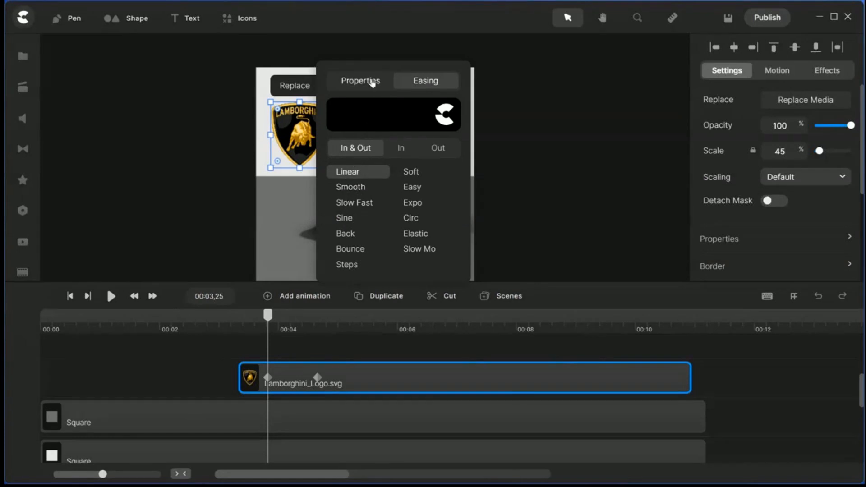
{"action": "left_click", "coordinate": [360, 81]}
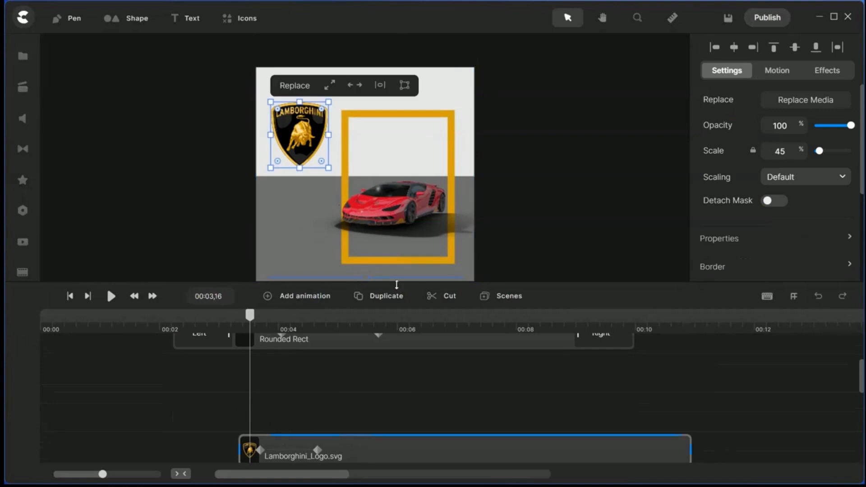
Resize the timeline panel to give the preview more room.
{"action": "left_click_drag", "start_coordinate": [298, 135], "coordinate": [298, 204]}
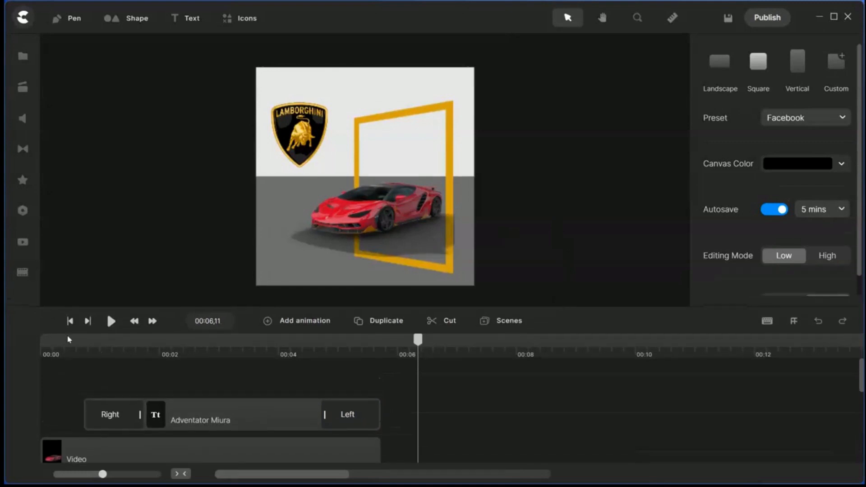
{"action": "left_click", "coordinate": [110, 321]}
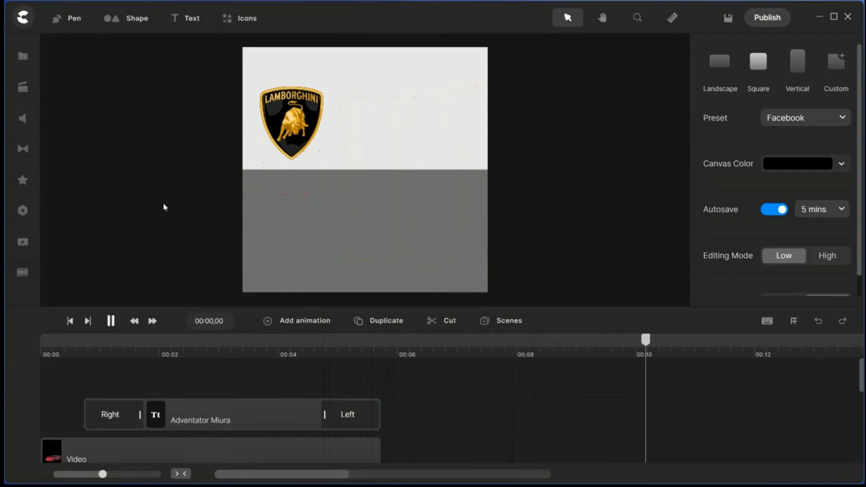
{"action": "left_click", "coordinate": [110, 321]}
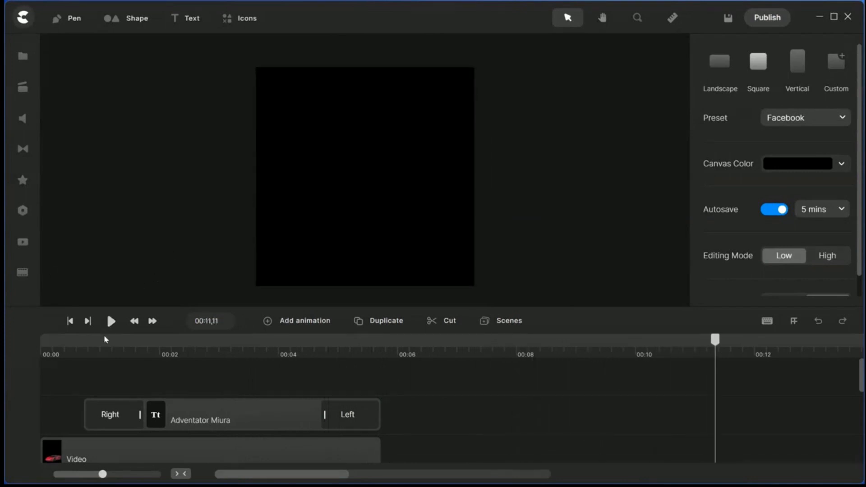